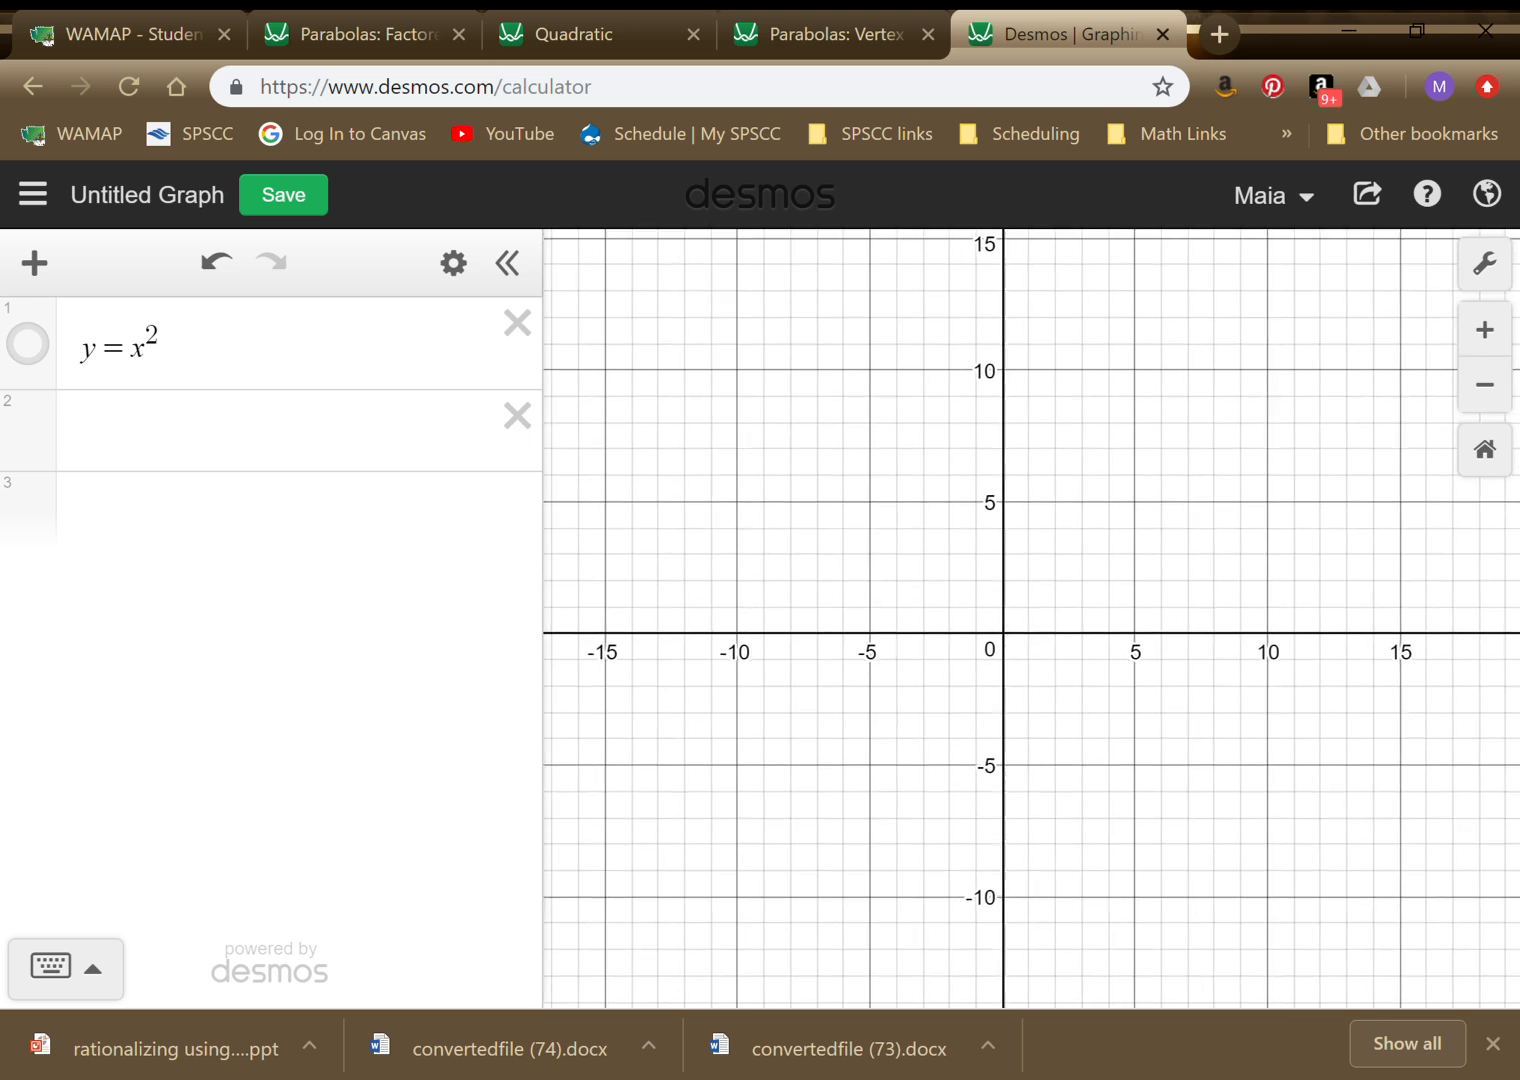
# Plot the first points (0,0) and (1,1) in new expression rows.
pyautogui.scroll(-3)
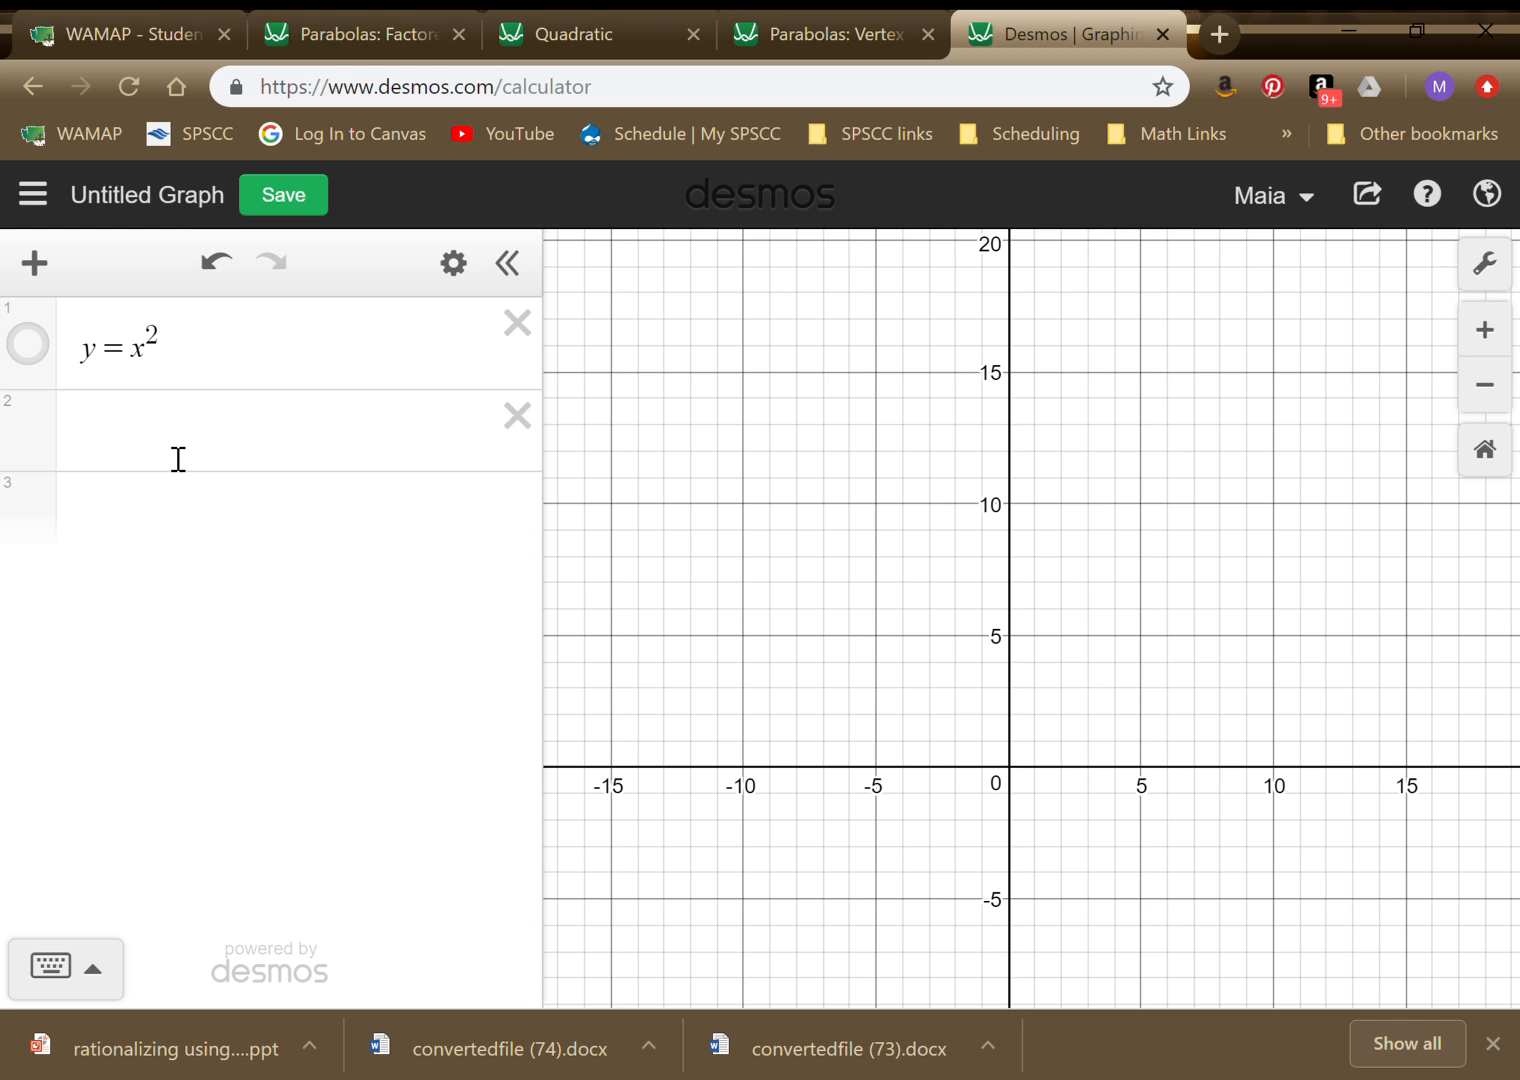
pyautogui.click(177, 445)
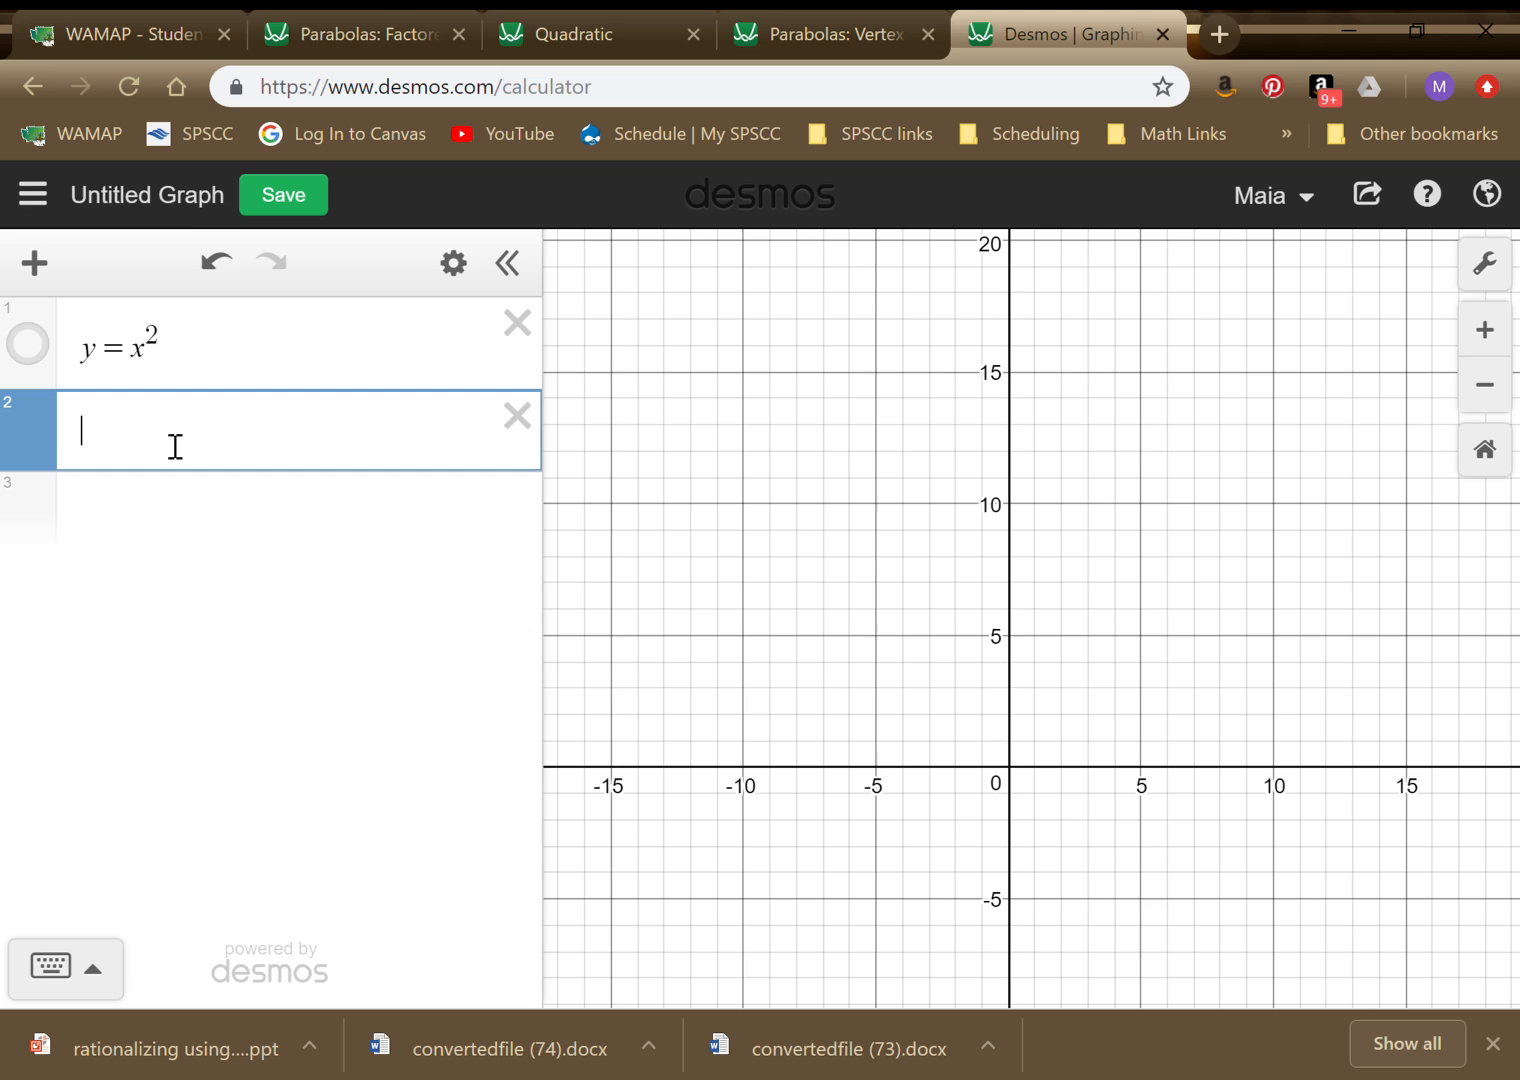
pyautogui.write('(')
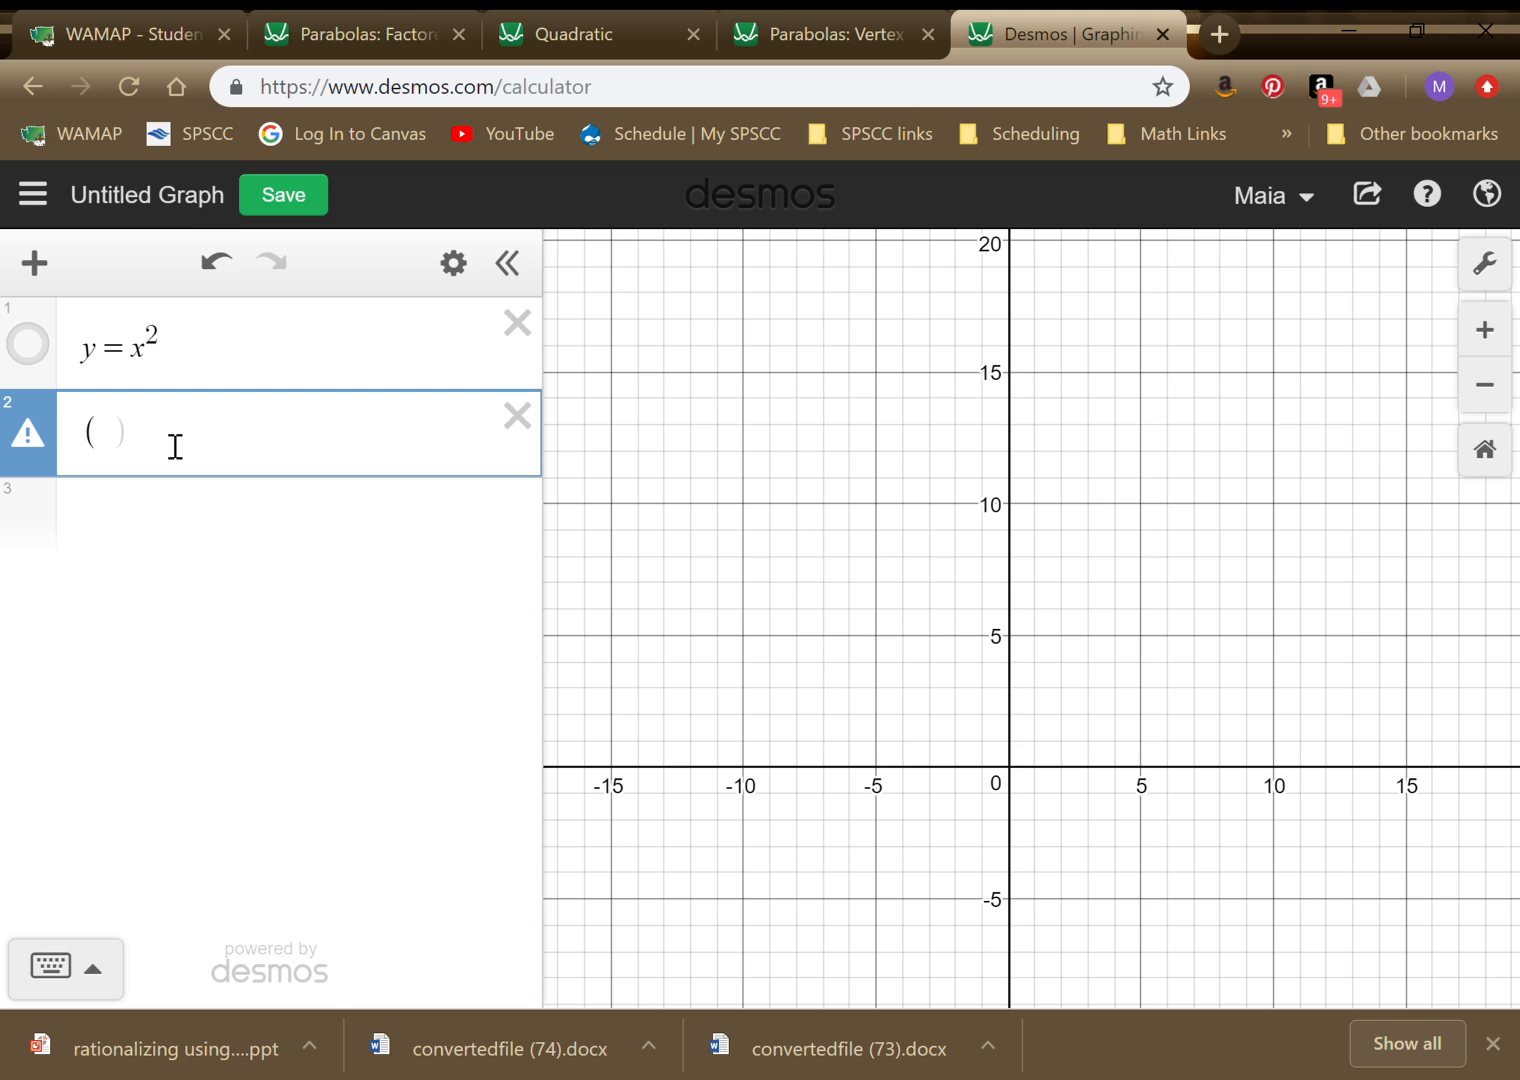
pyautogui.write('0,')
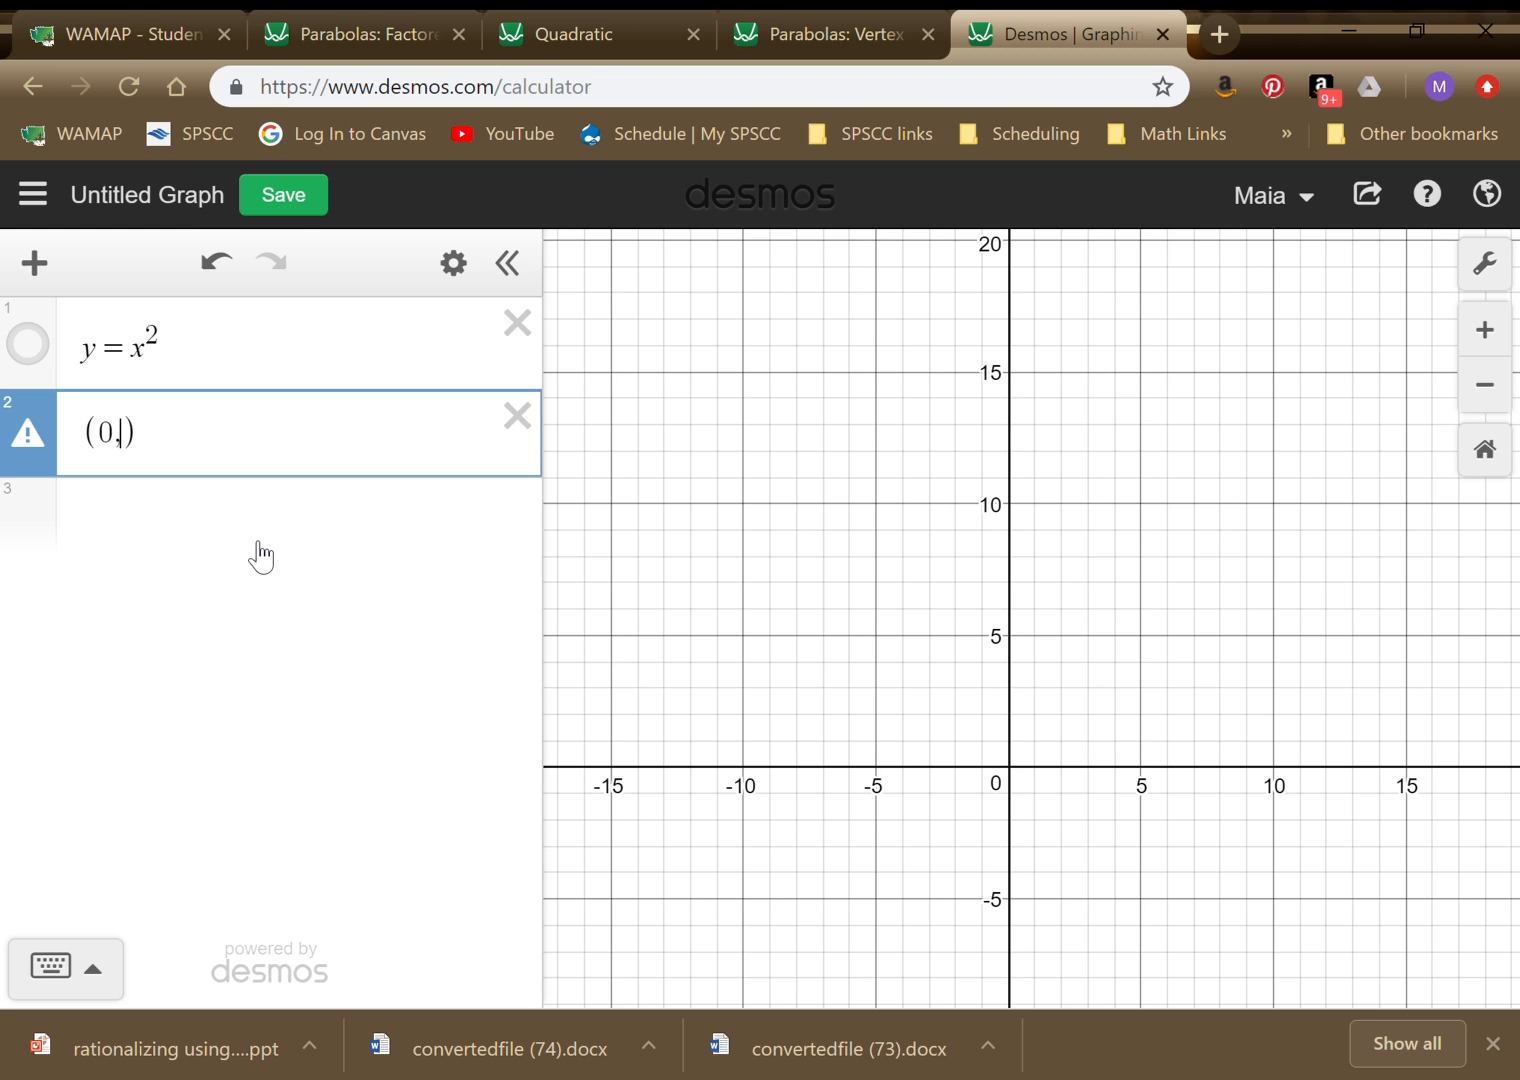
pyautogui.write('0')
pyautogui.click(299, 513)
pyautogui.write('(')
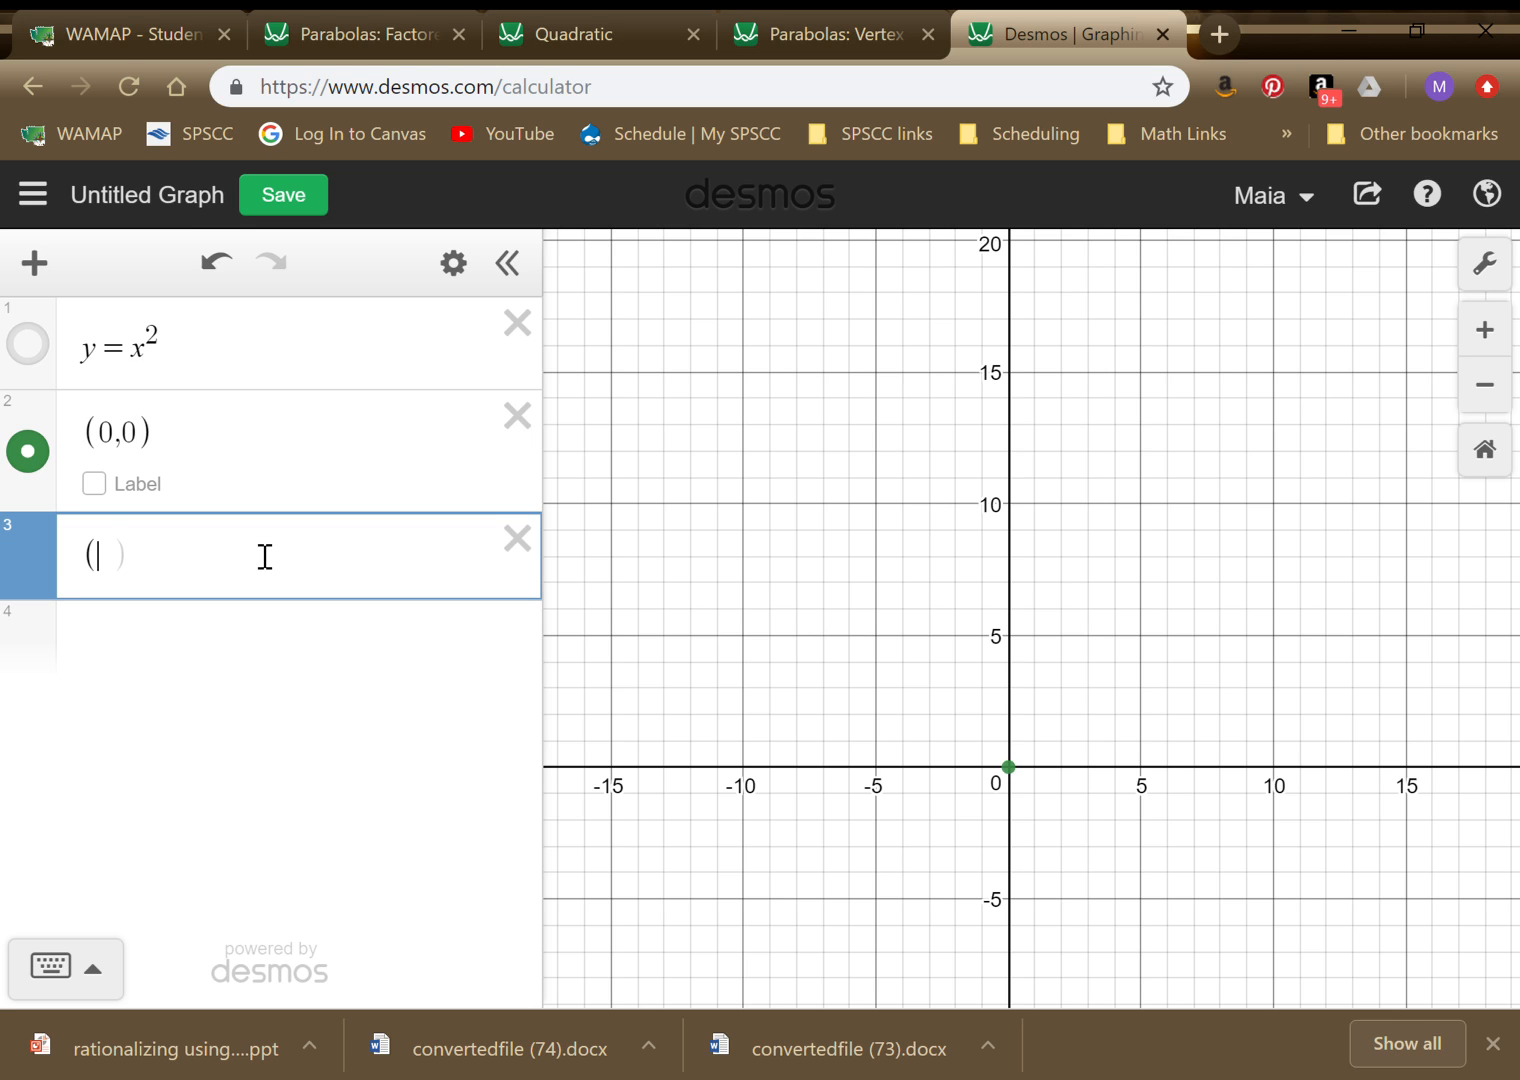
pyautogui.write('1,')
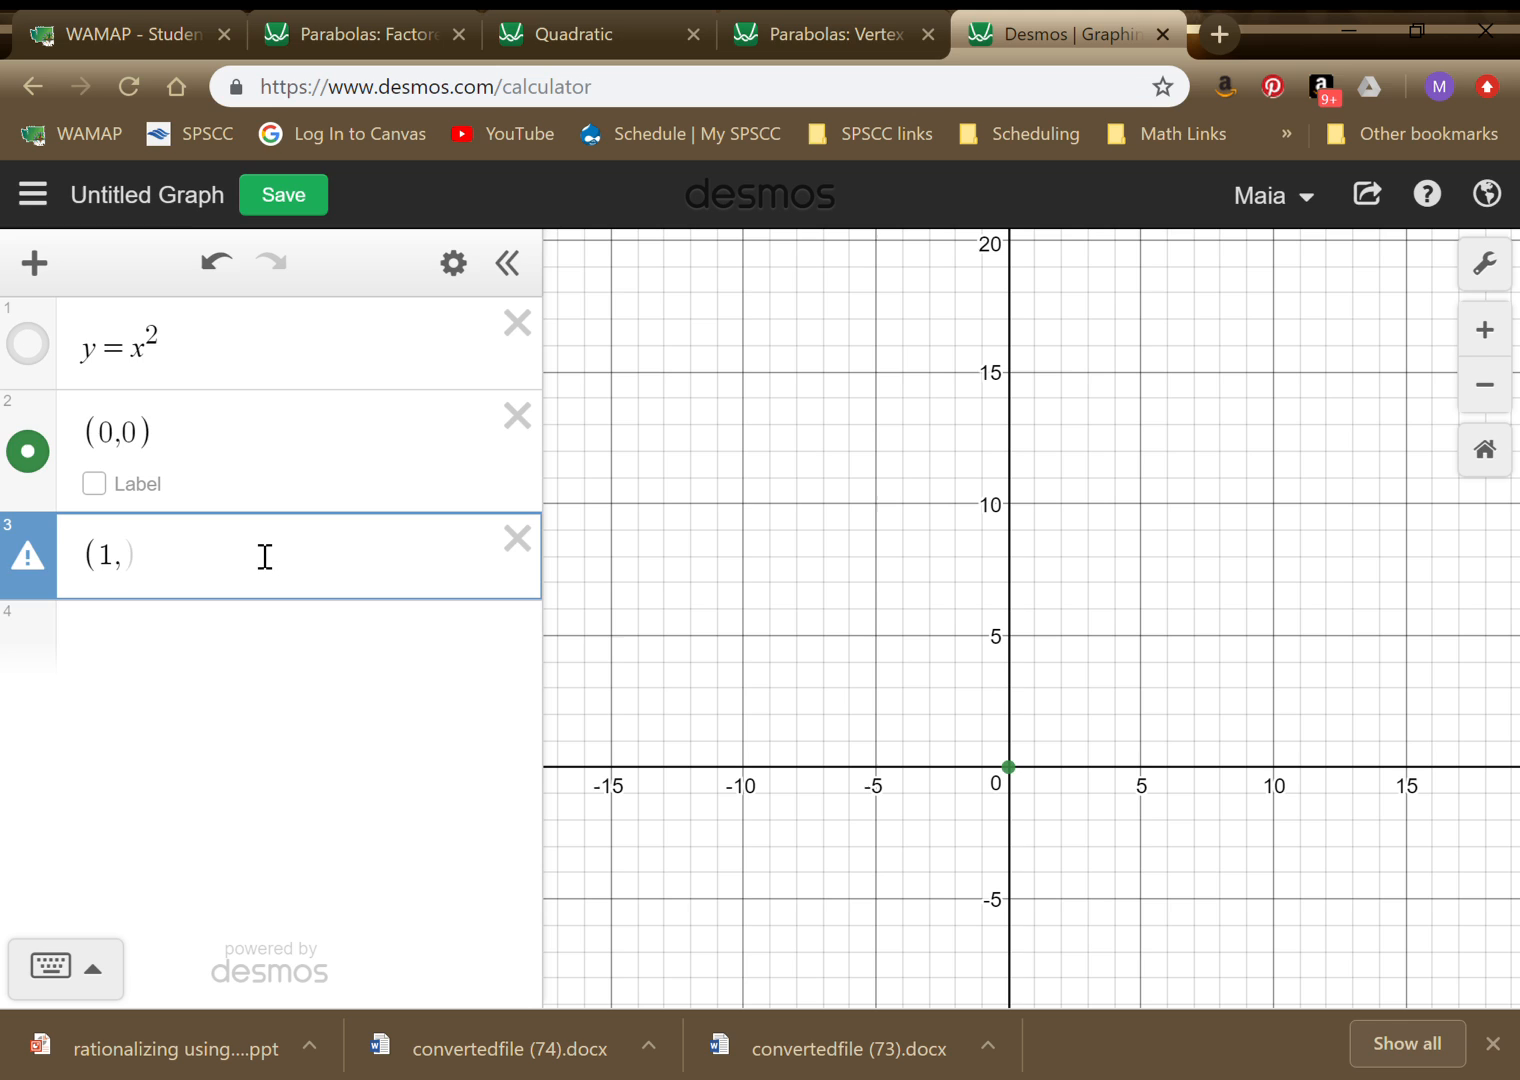
pyautogui.write('1')
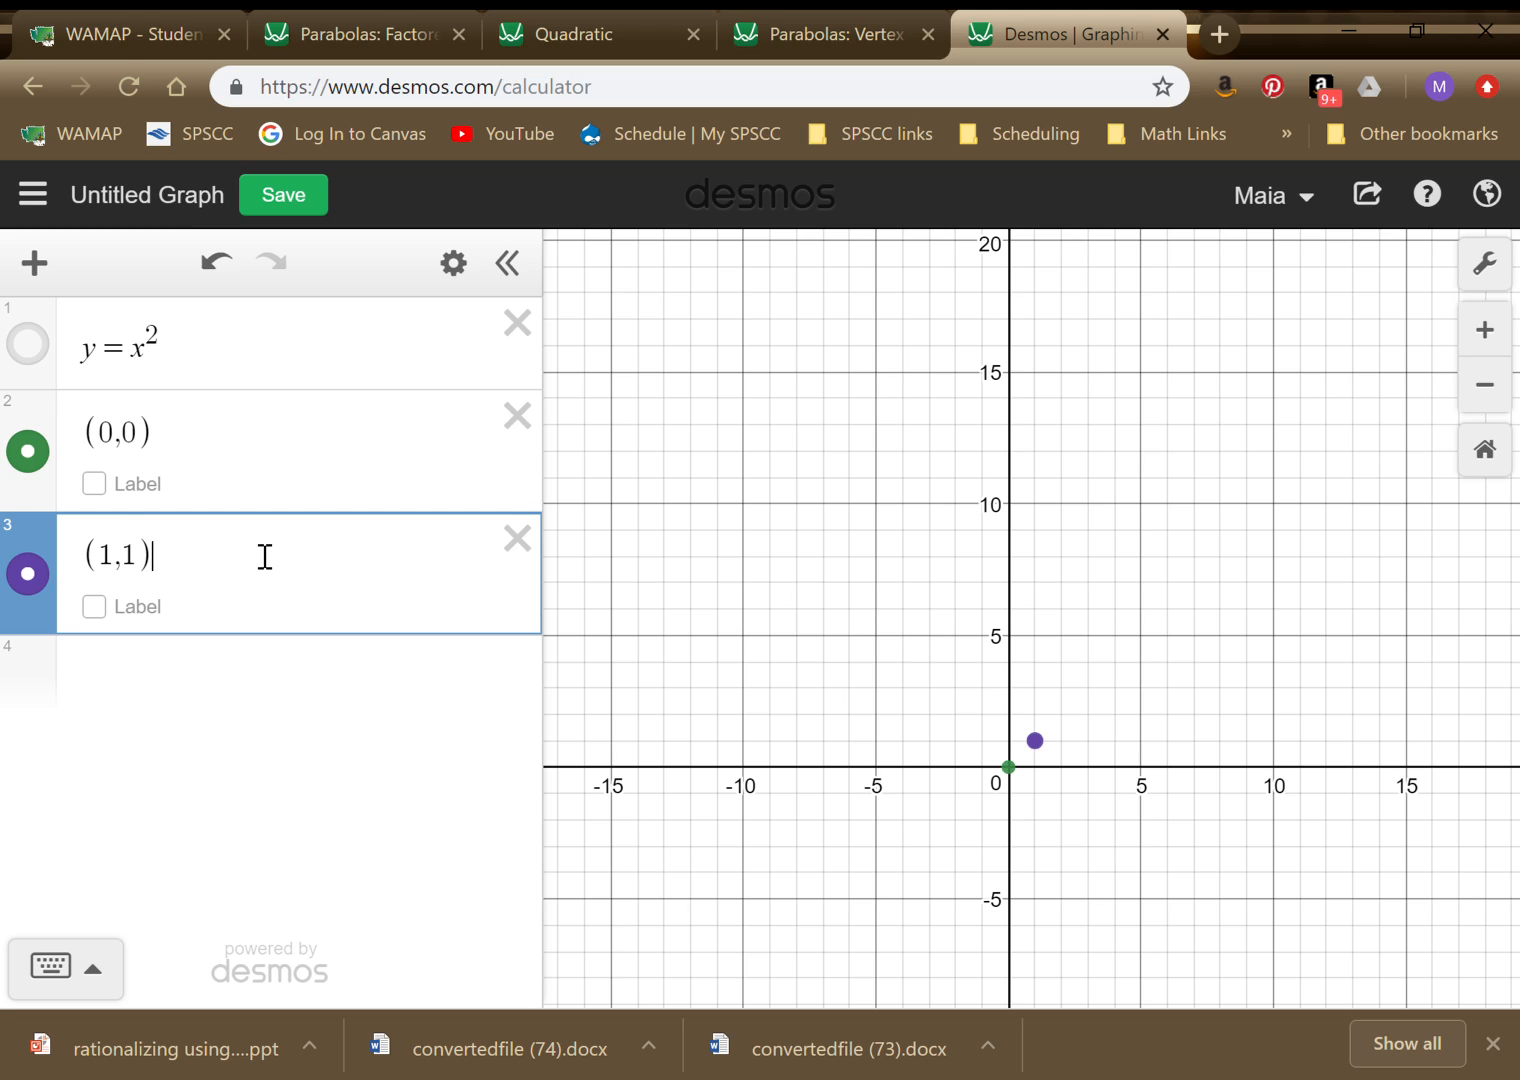
# Plot the points (2,4), (3,9) and (4,16).
pyautogui.write('(2')
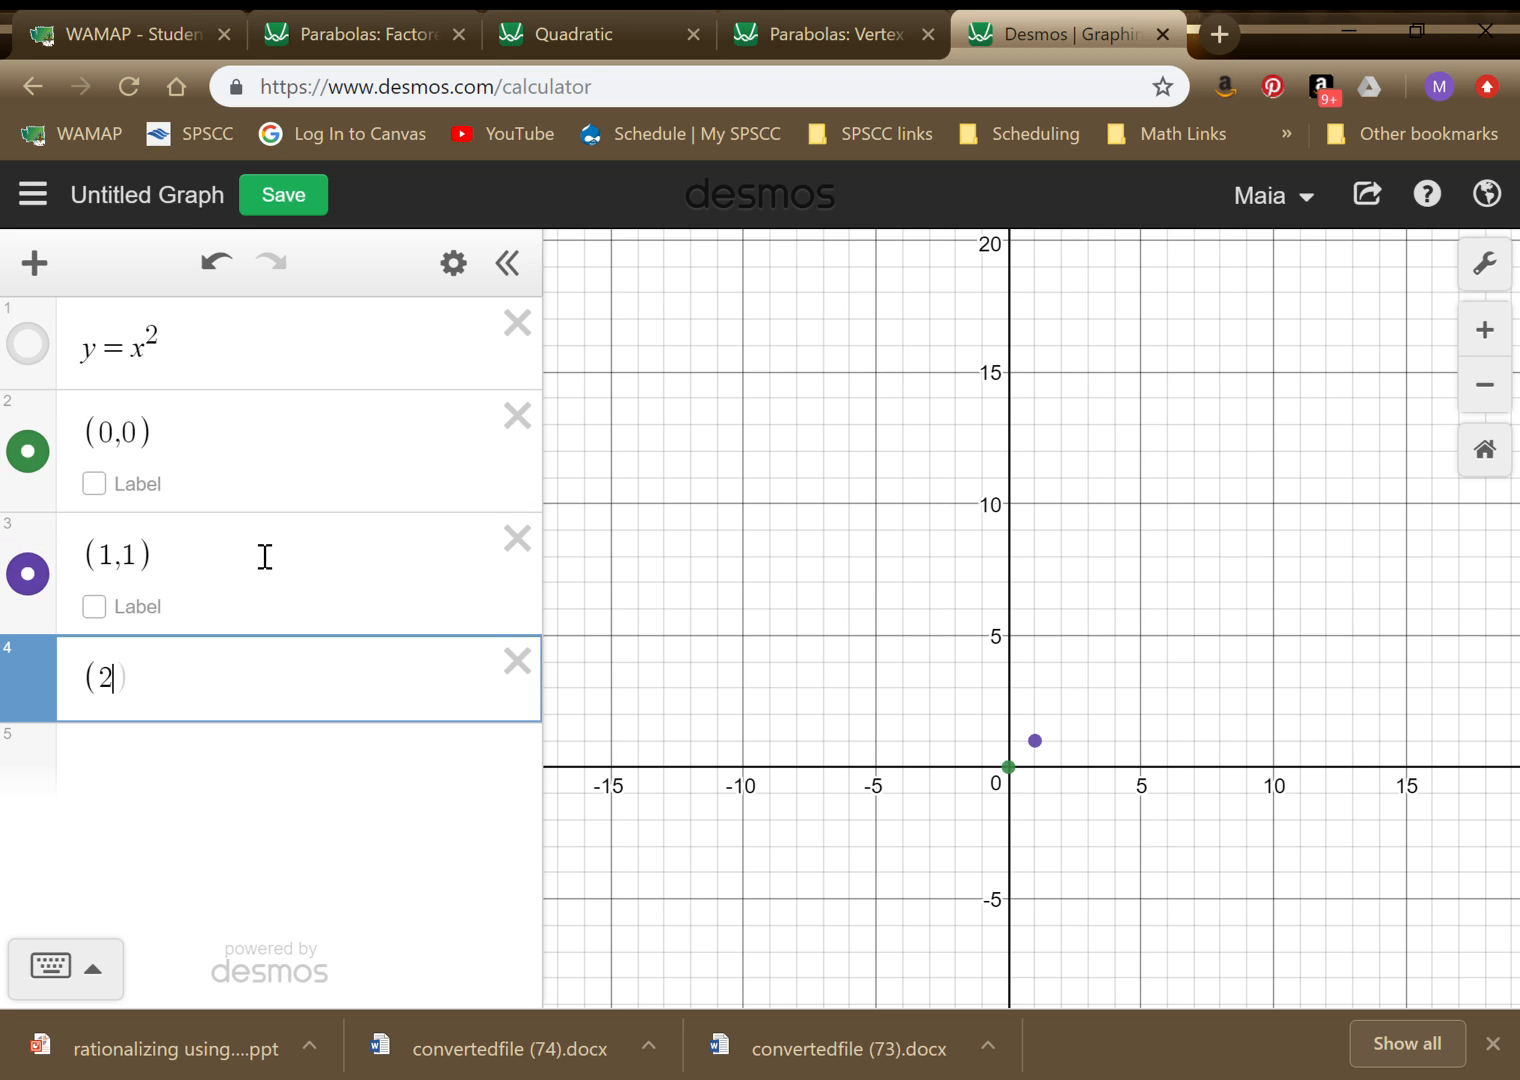
pyautogui.write(',')
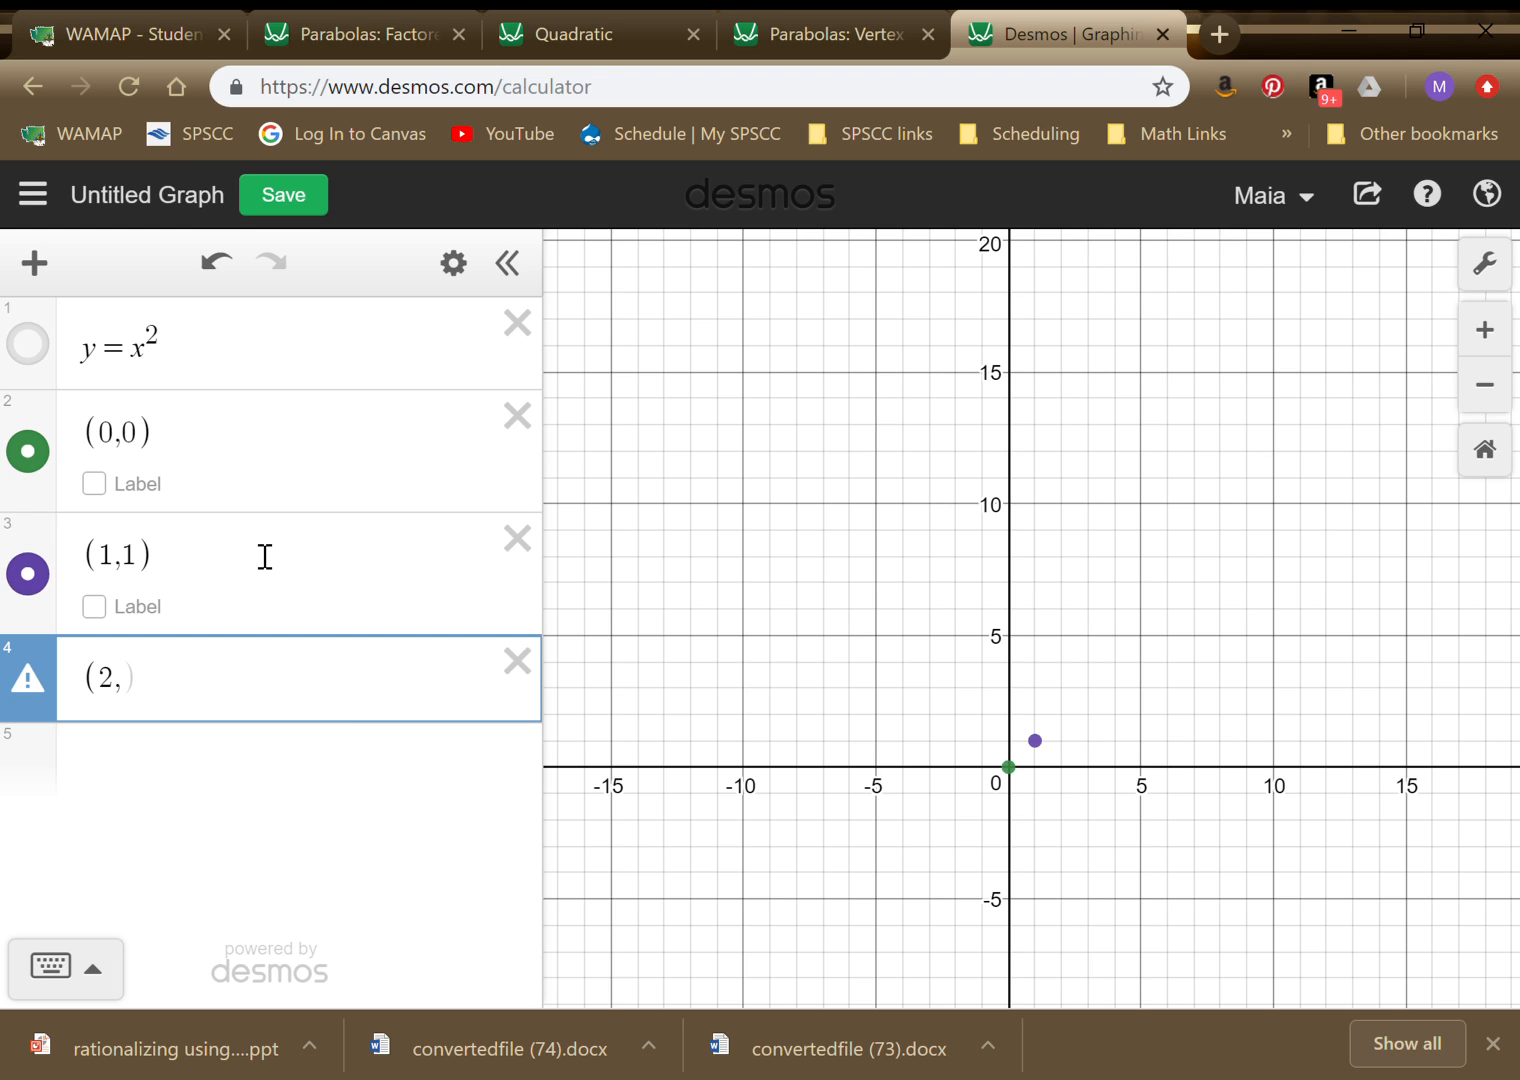
pyautogui.write('4')
pyautogui.click(271, 755)
pyautogui.write('(3,9')
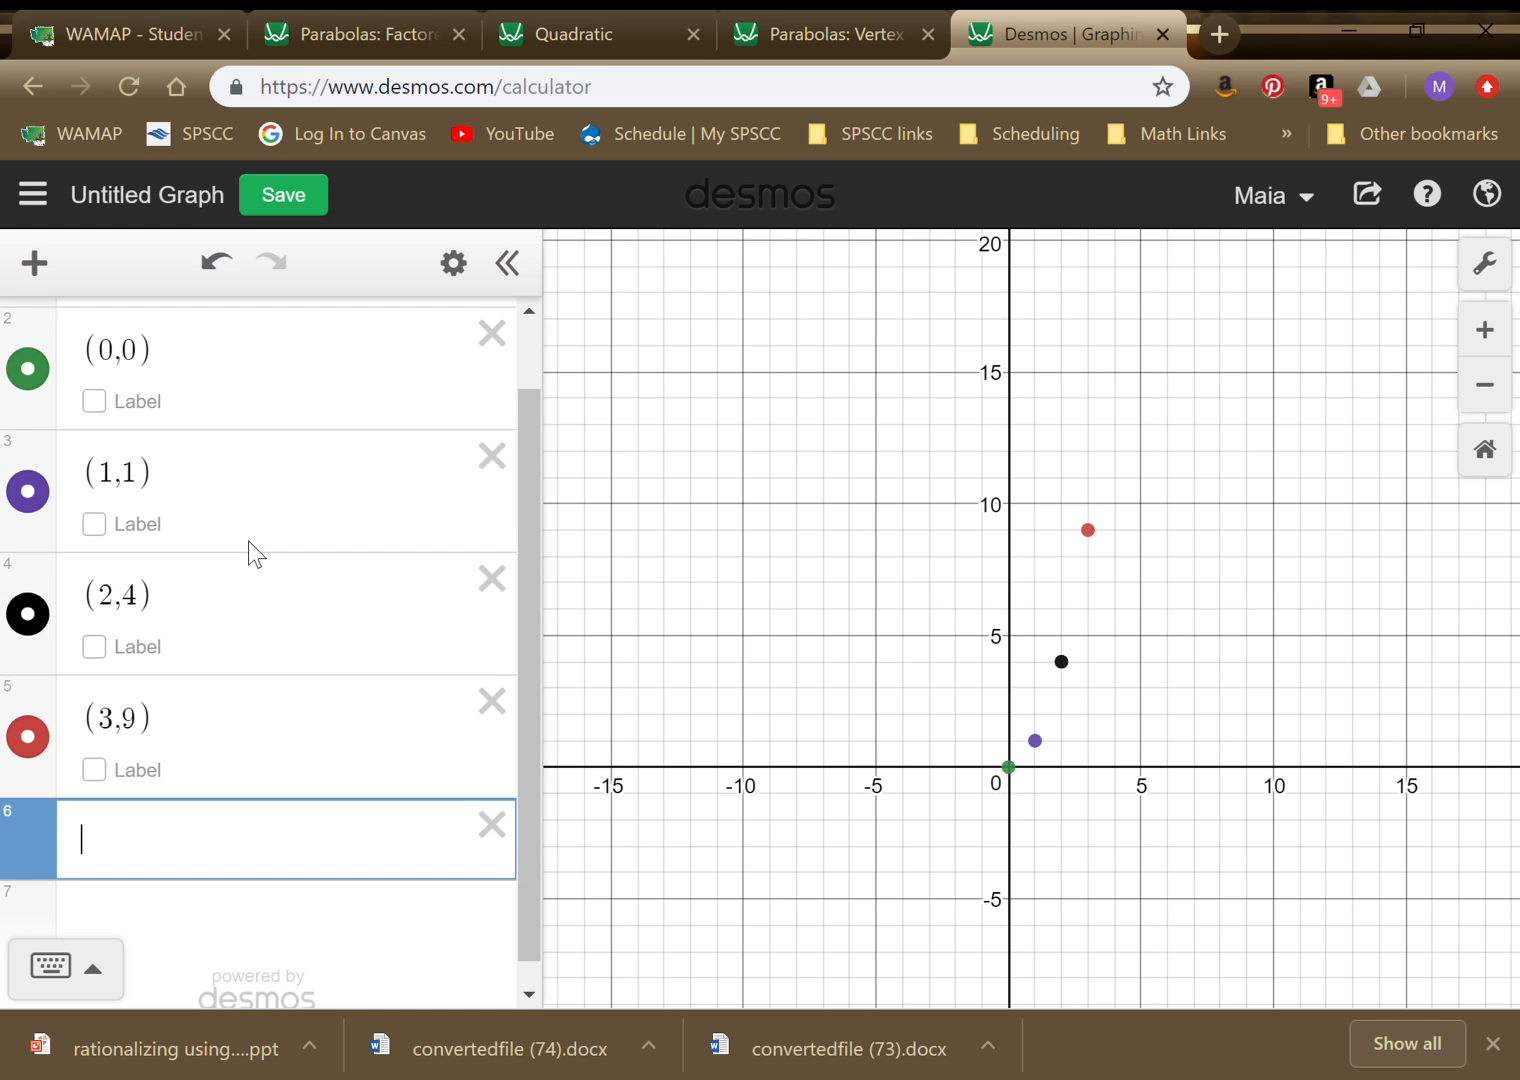
pyautogui.write('4(16')
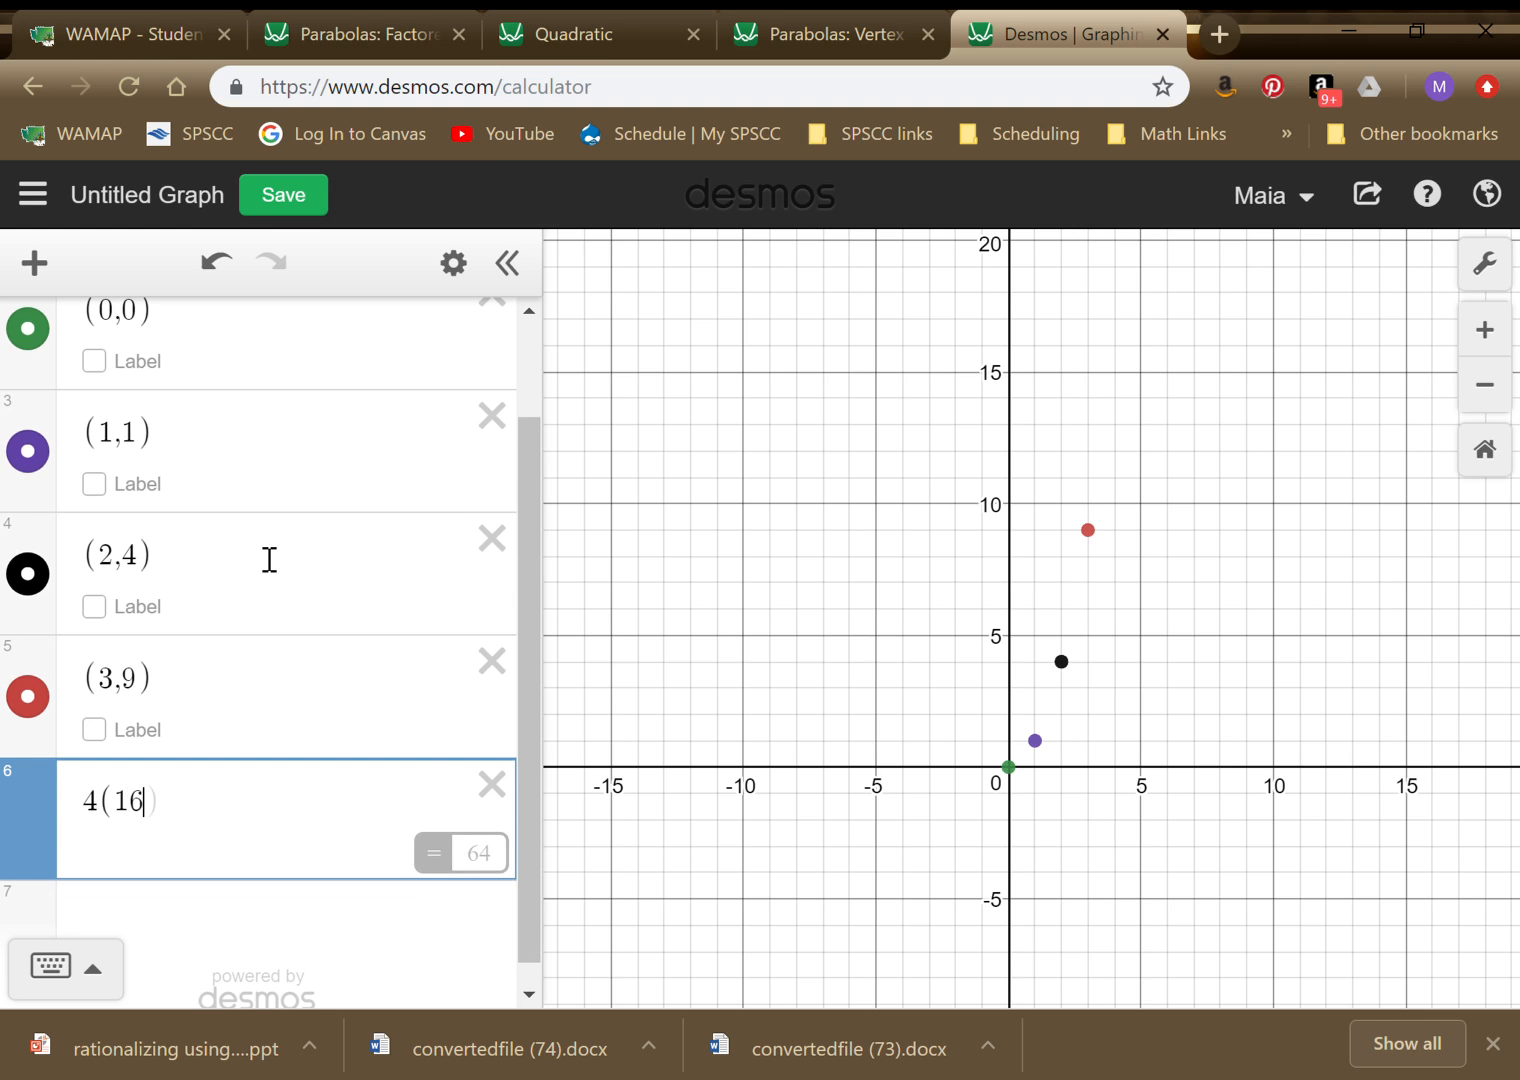
pyautogui.scroll(-3)
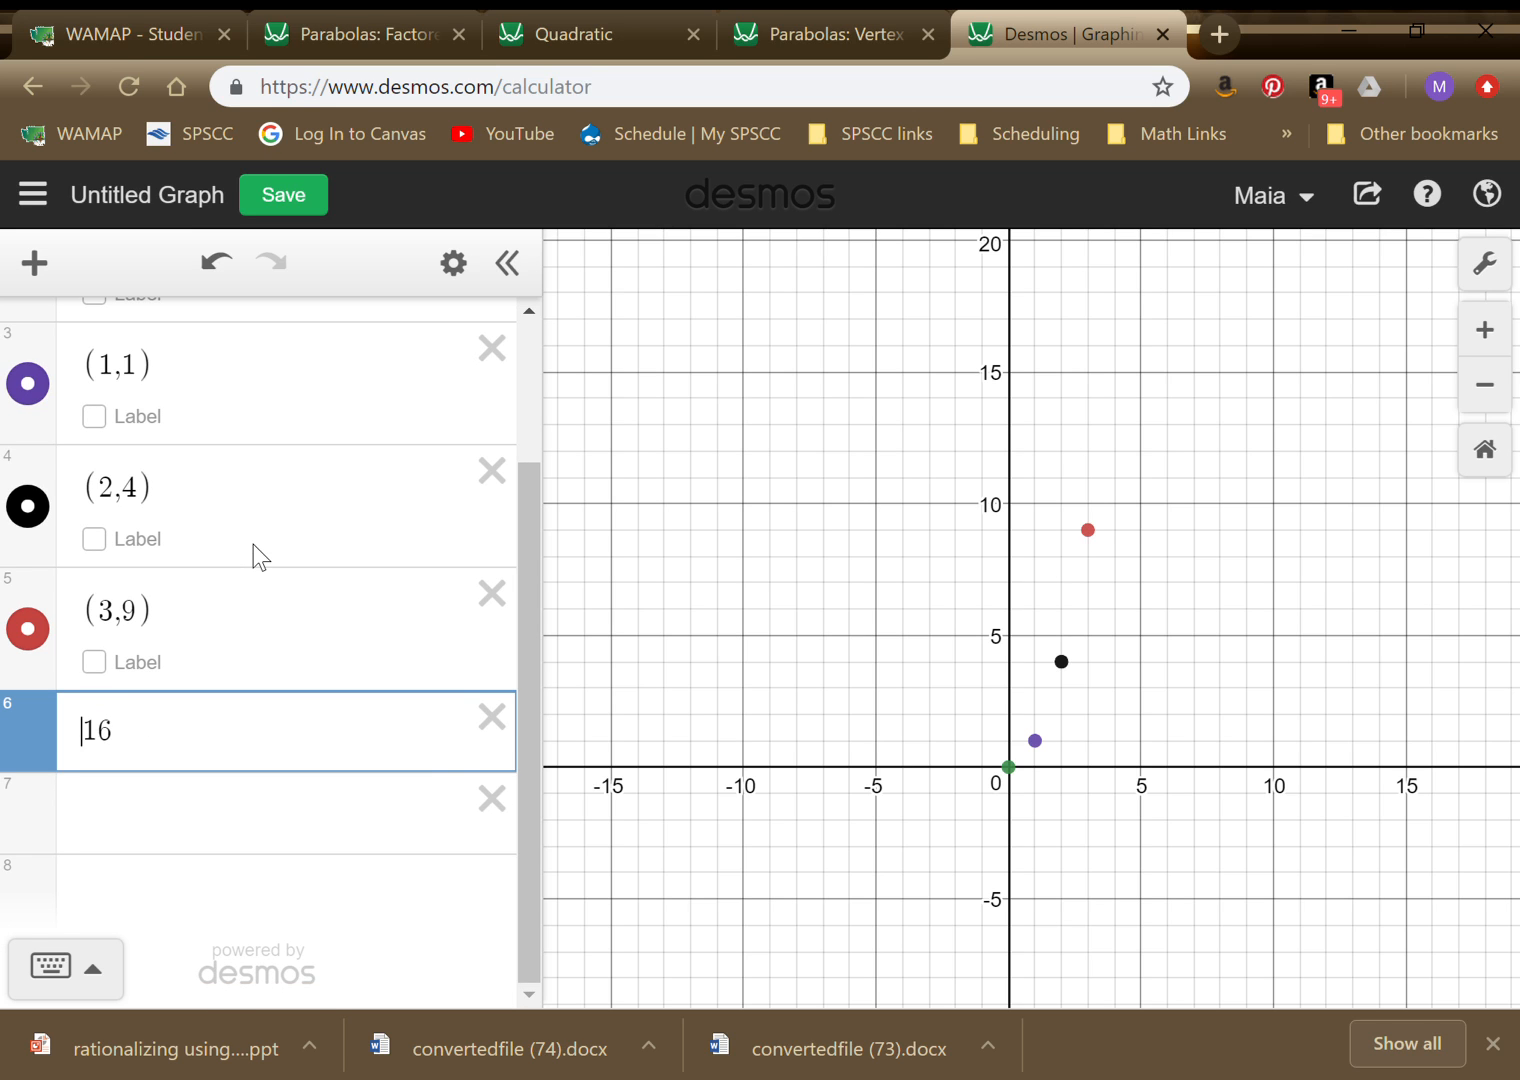
pyautogui.write('4,16)')
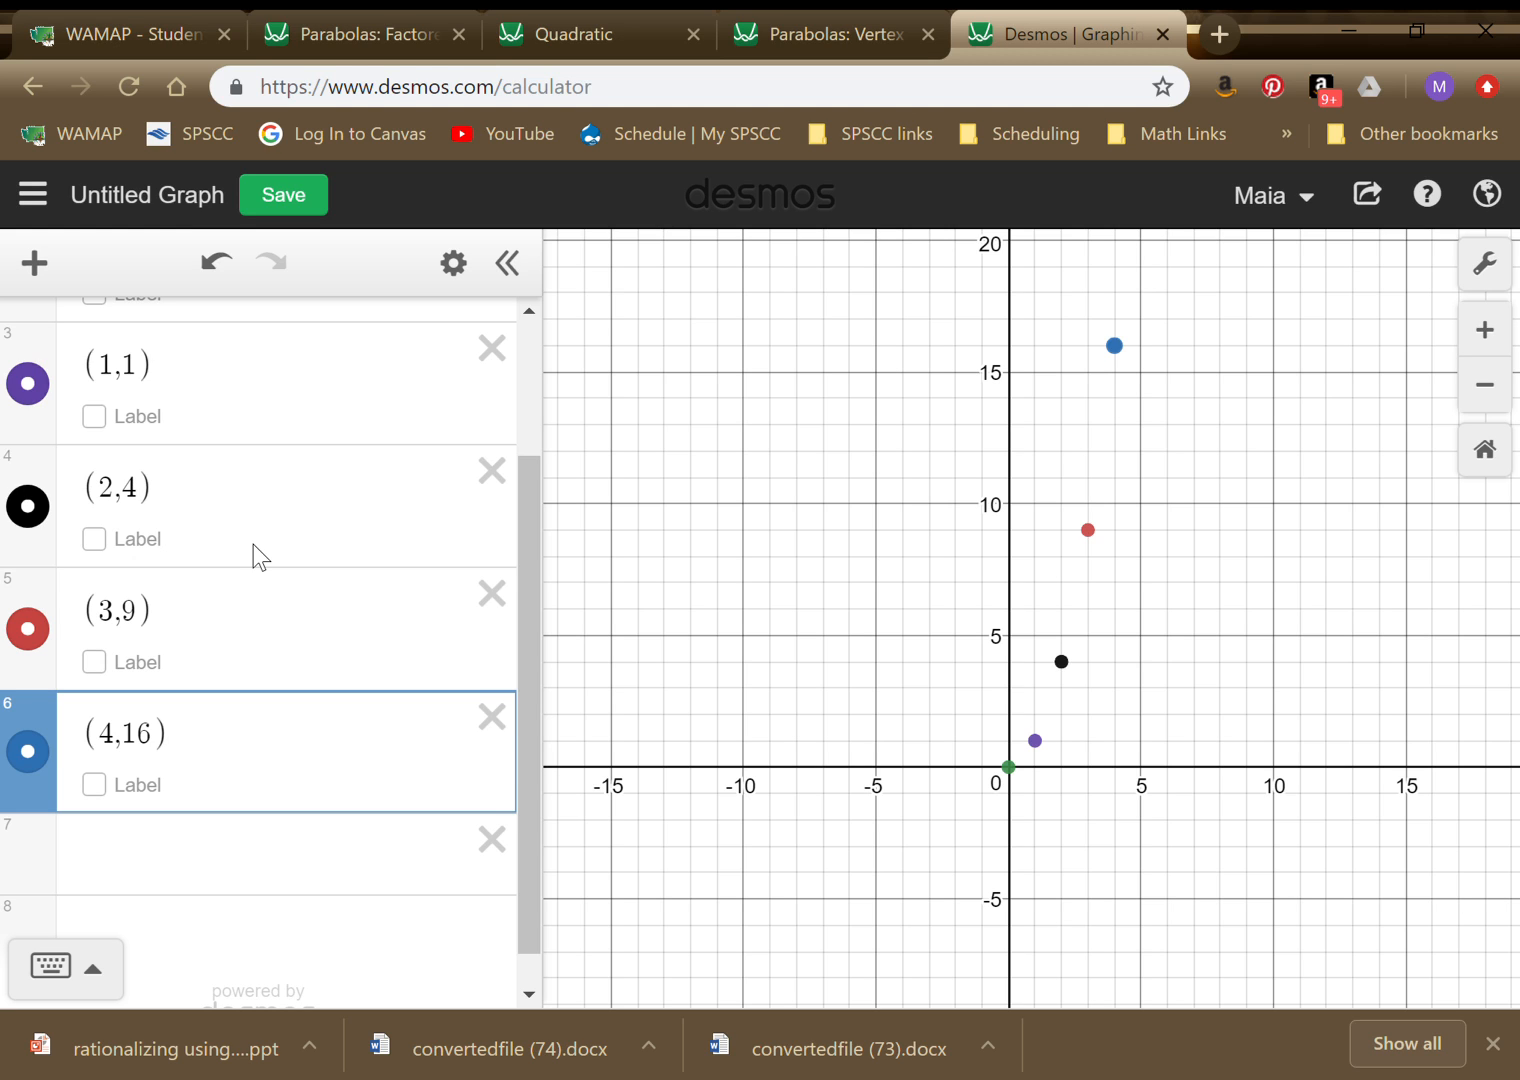
# Plot the mirror points (−1,1), (−2,4), (−3,9) and (−4,16).
pyautogui.click(280, 855)
pyautogui.write('(')
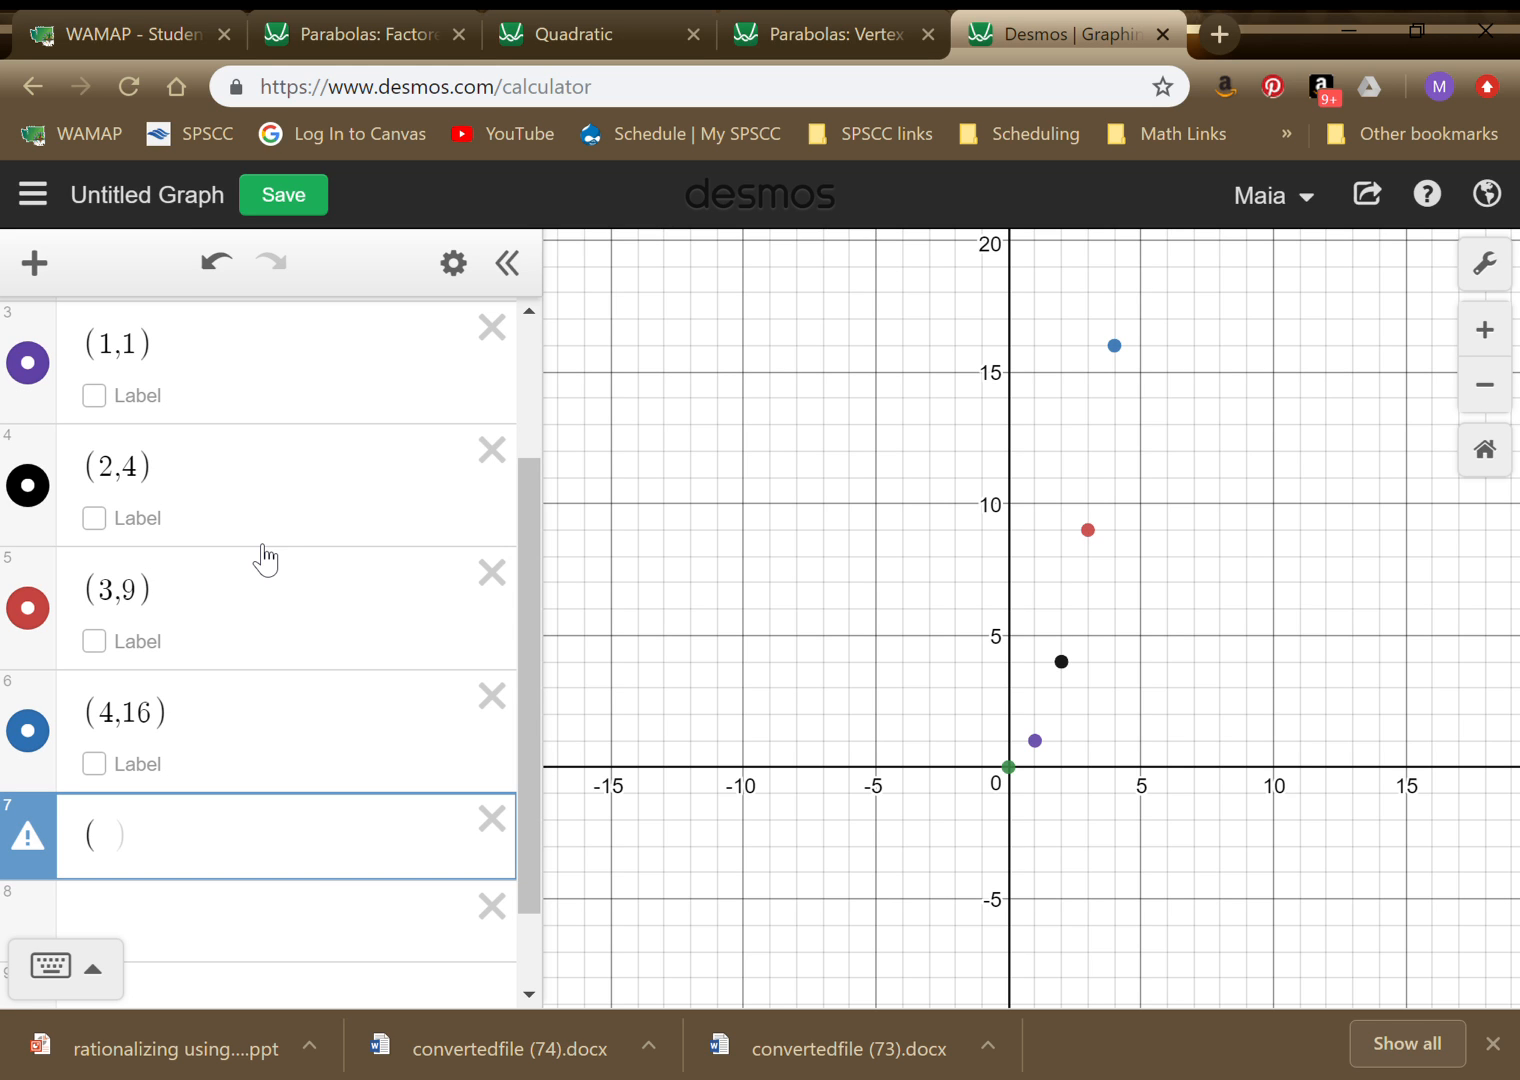
pyautogui.write('-1,1')
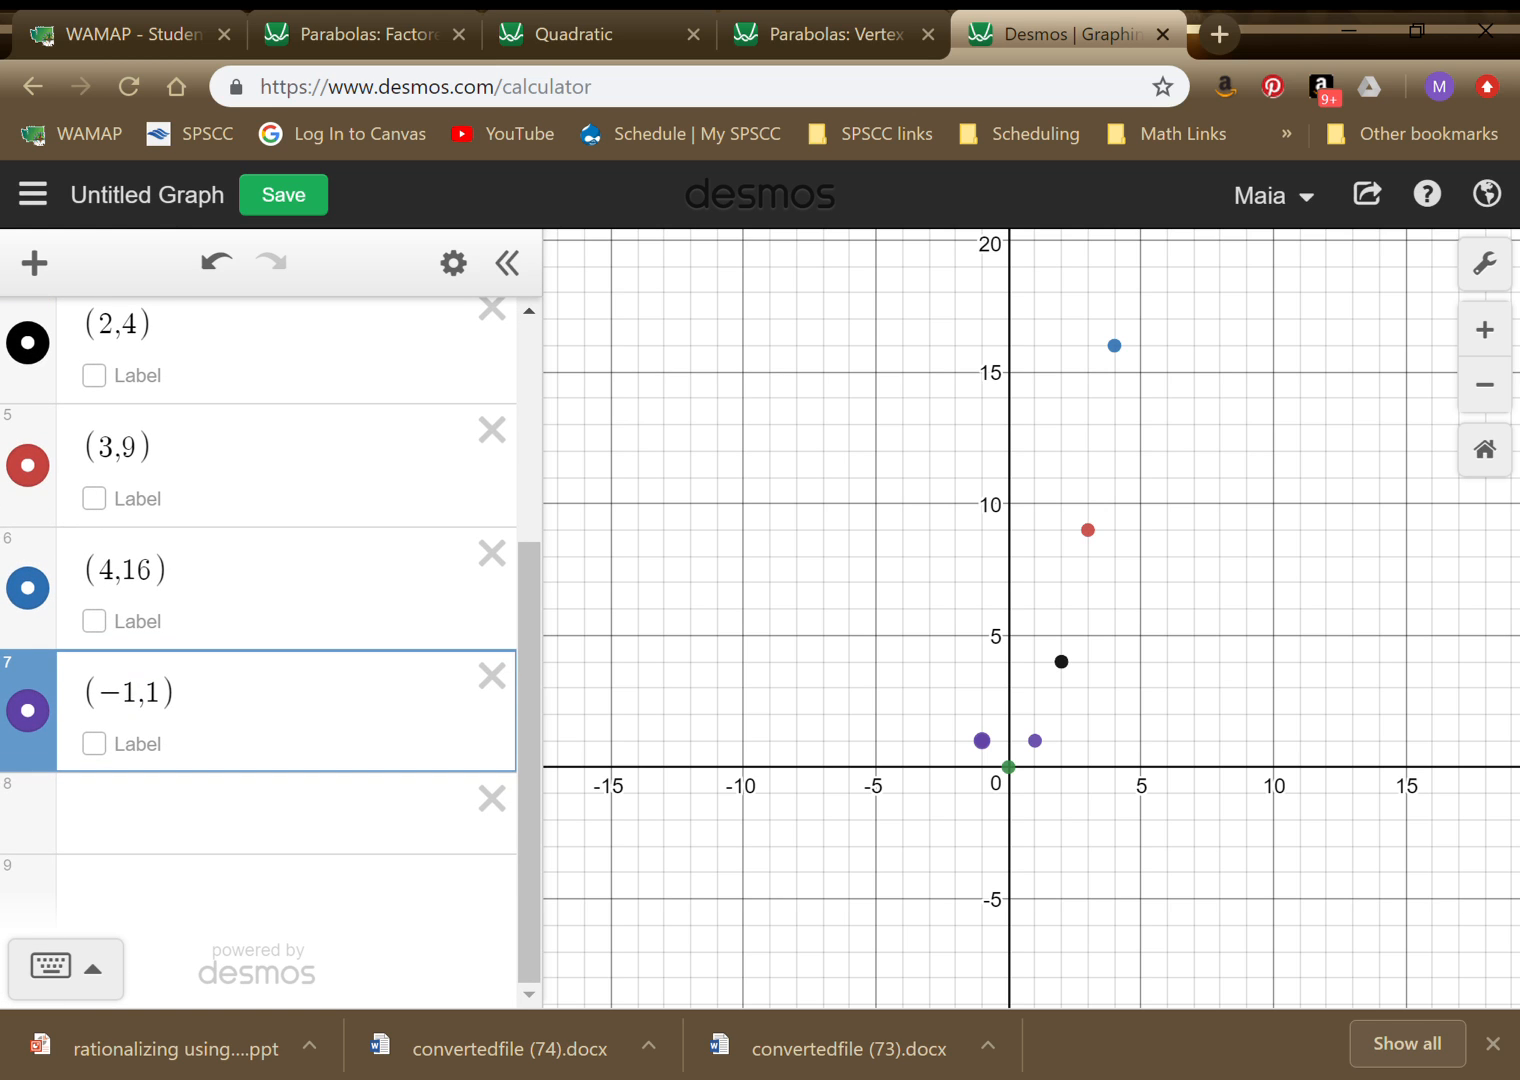
pyautogui.click(280, 814)
pyautogui.write('(-')
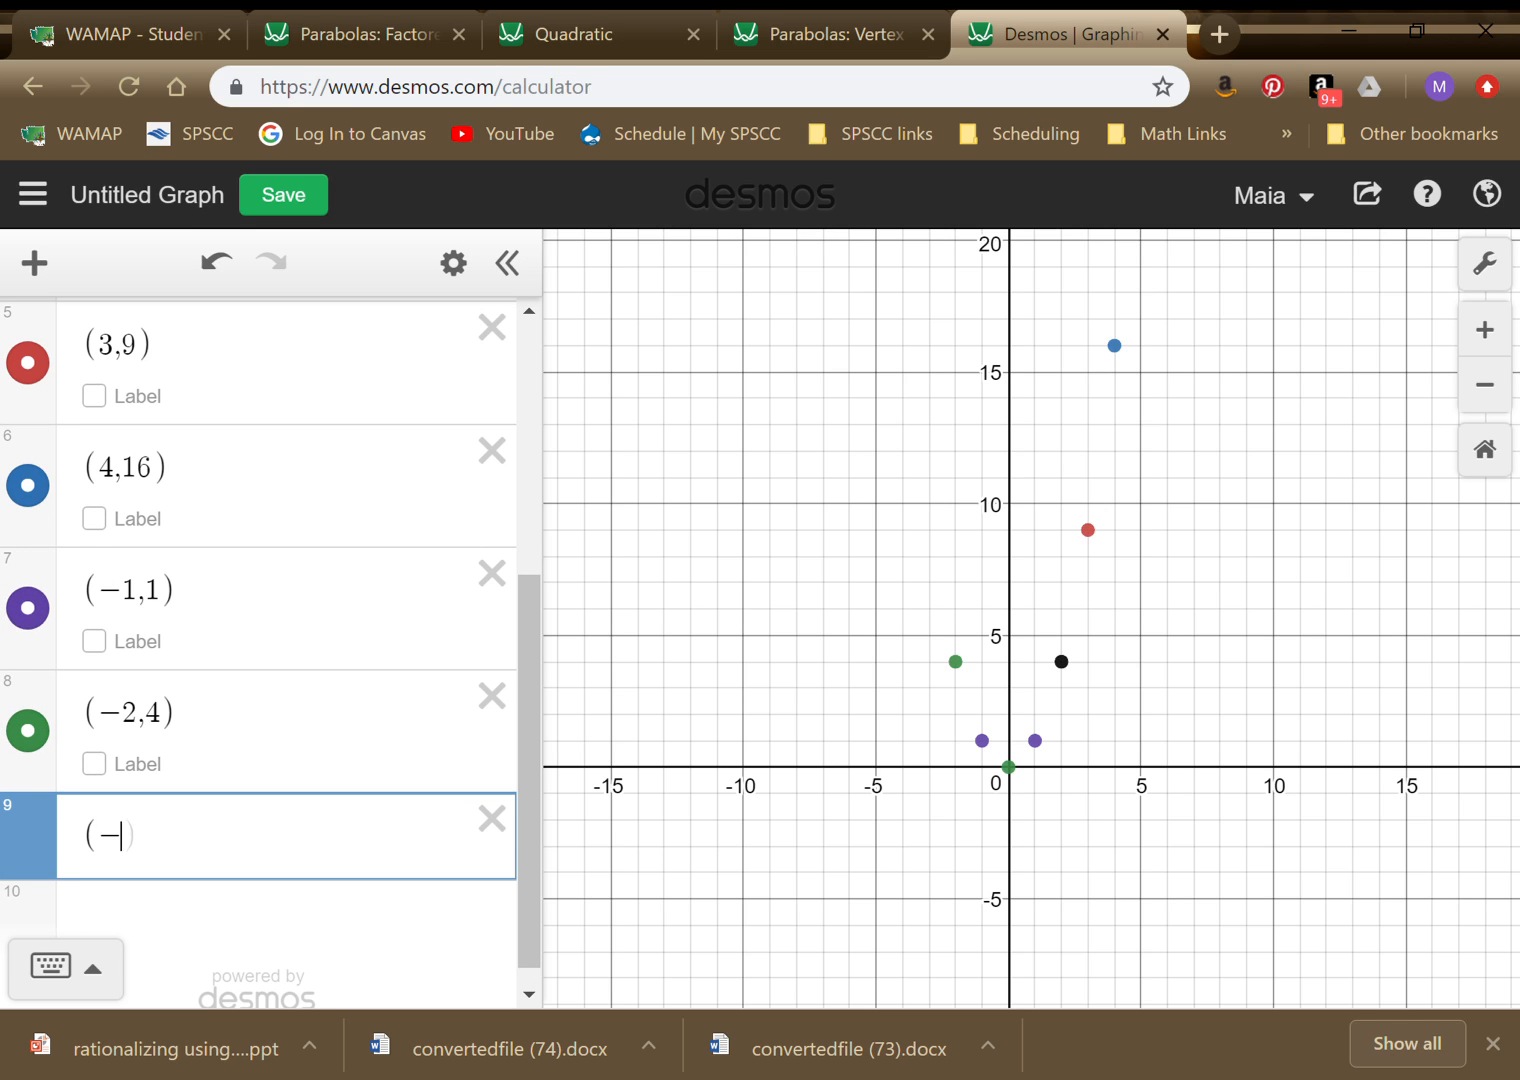
pyautogui.write('3,9')
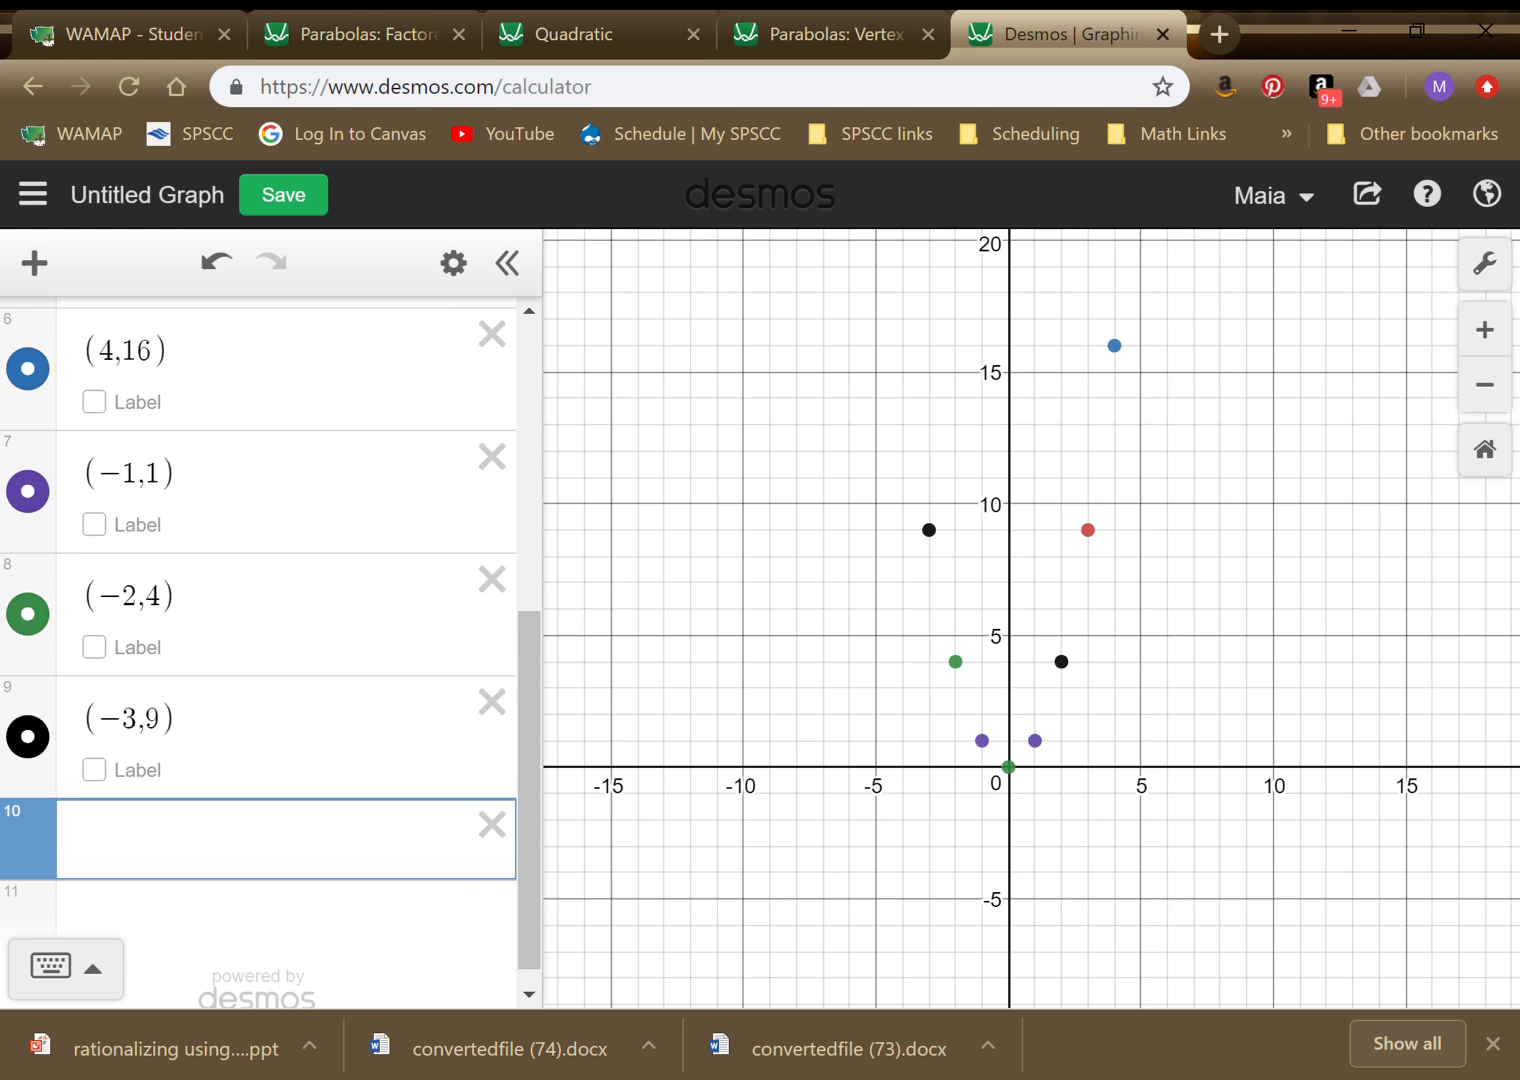
pyautogui.write('(-4')
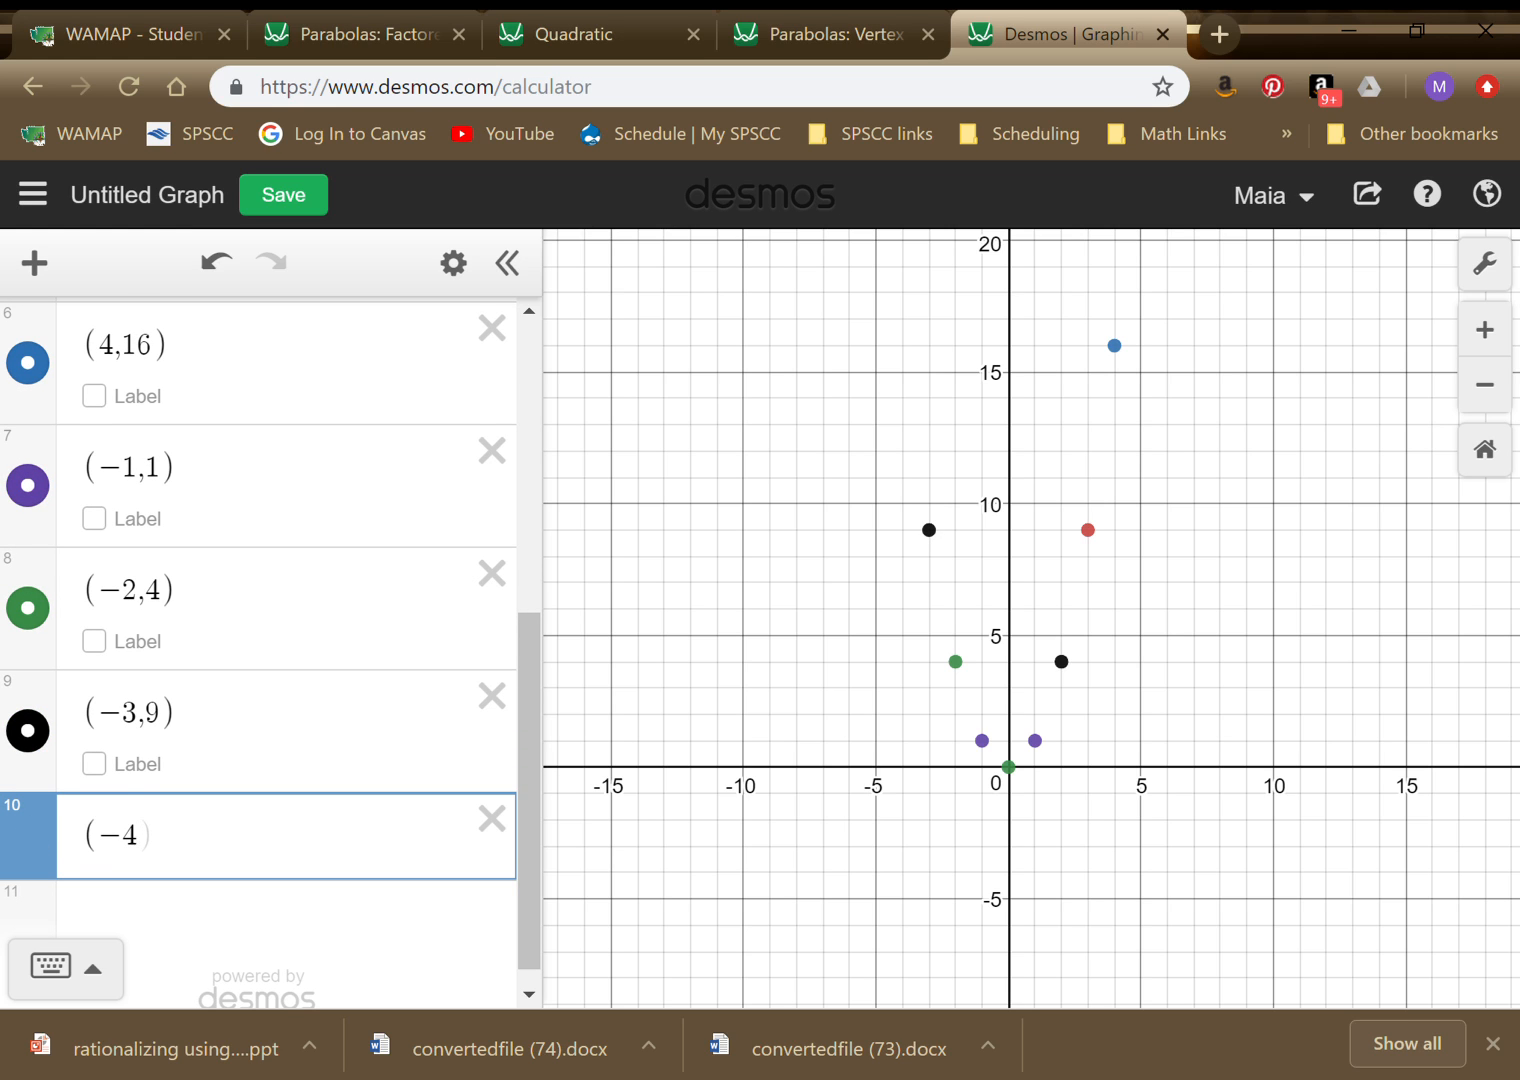
pyautogui.write(',16)')
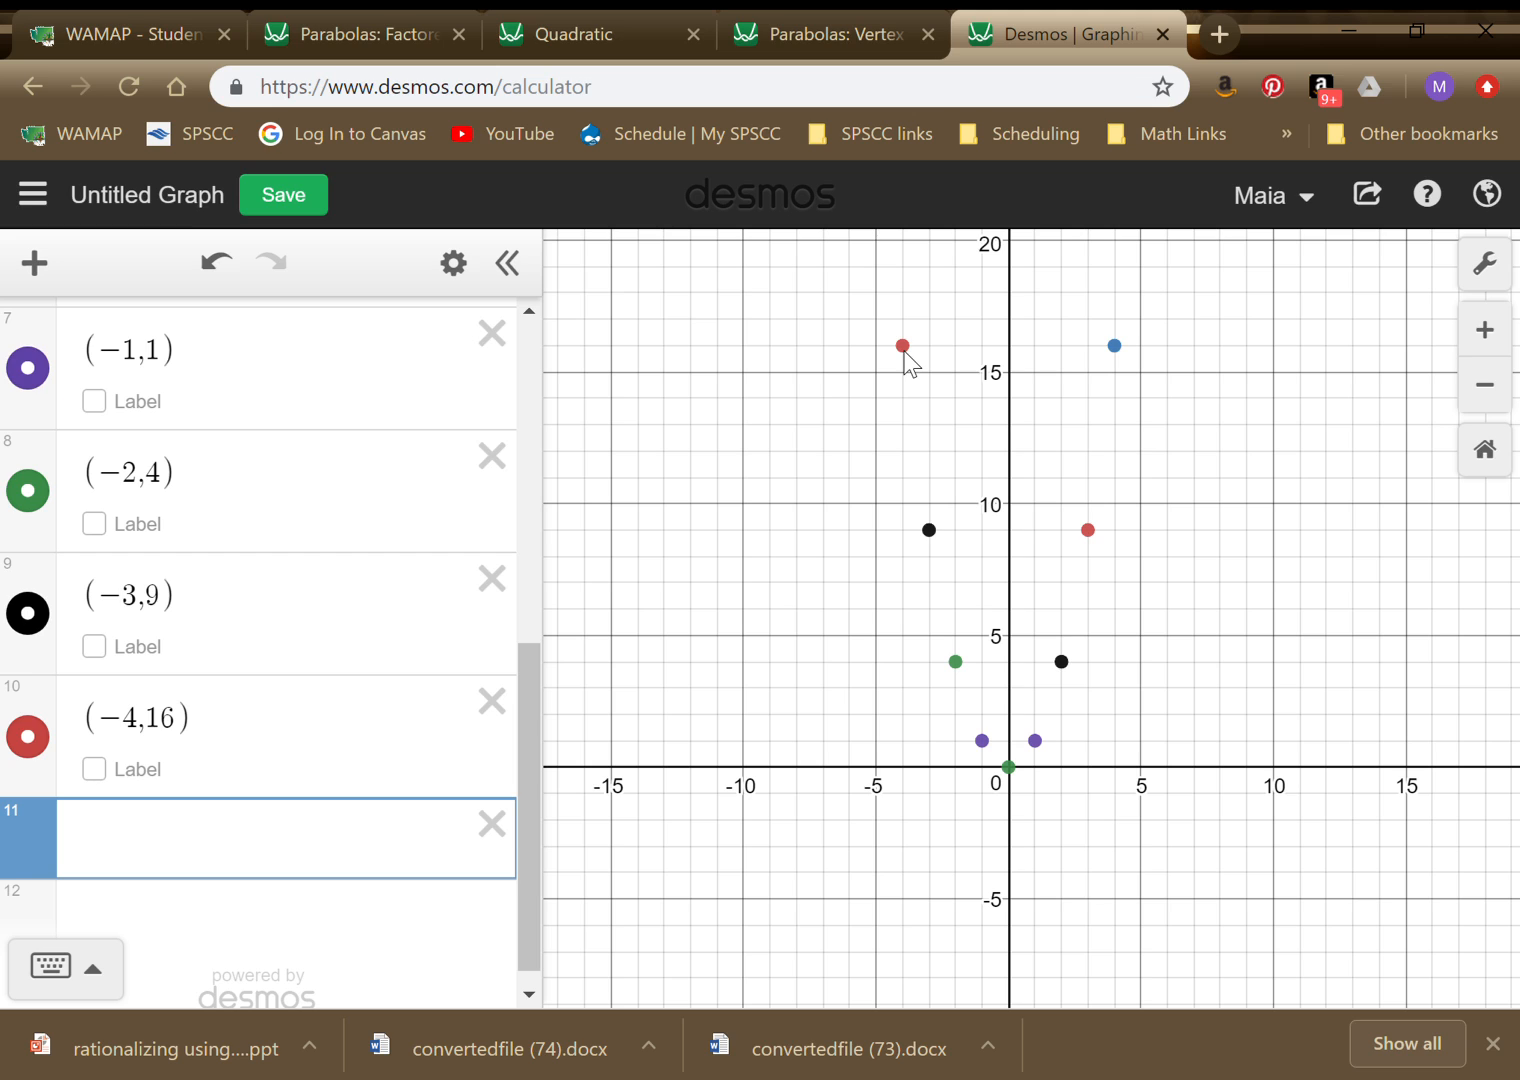
pyautogui.moveTo(993, 758)
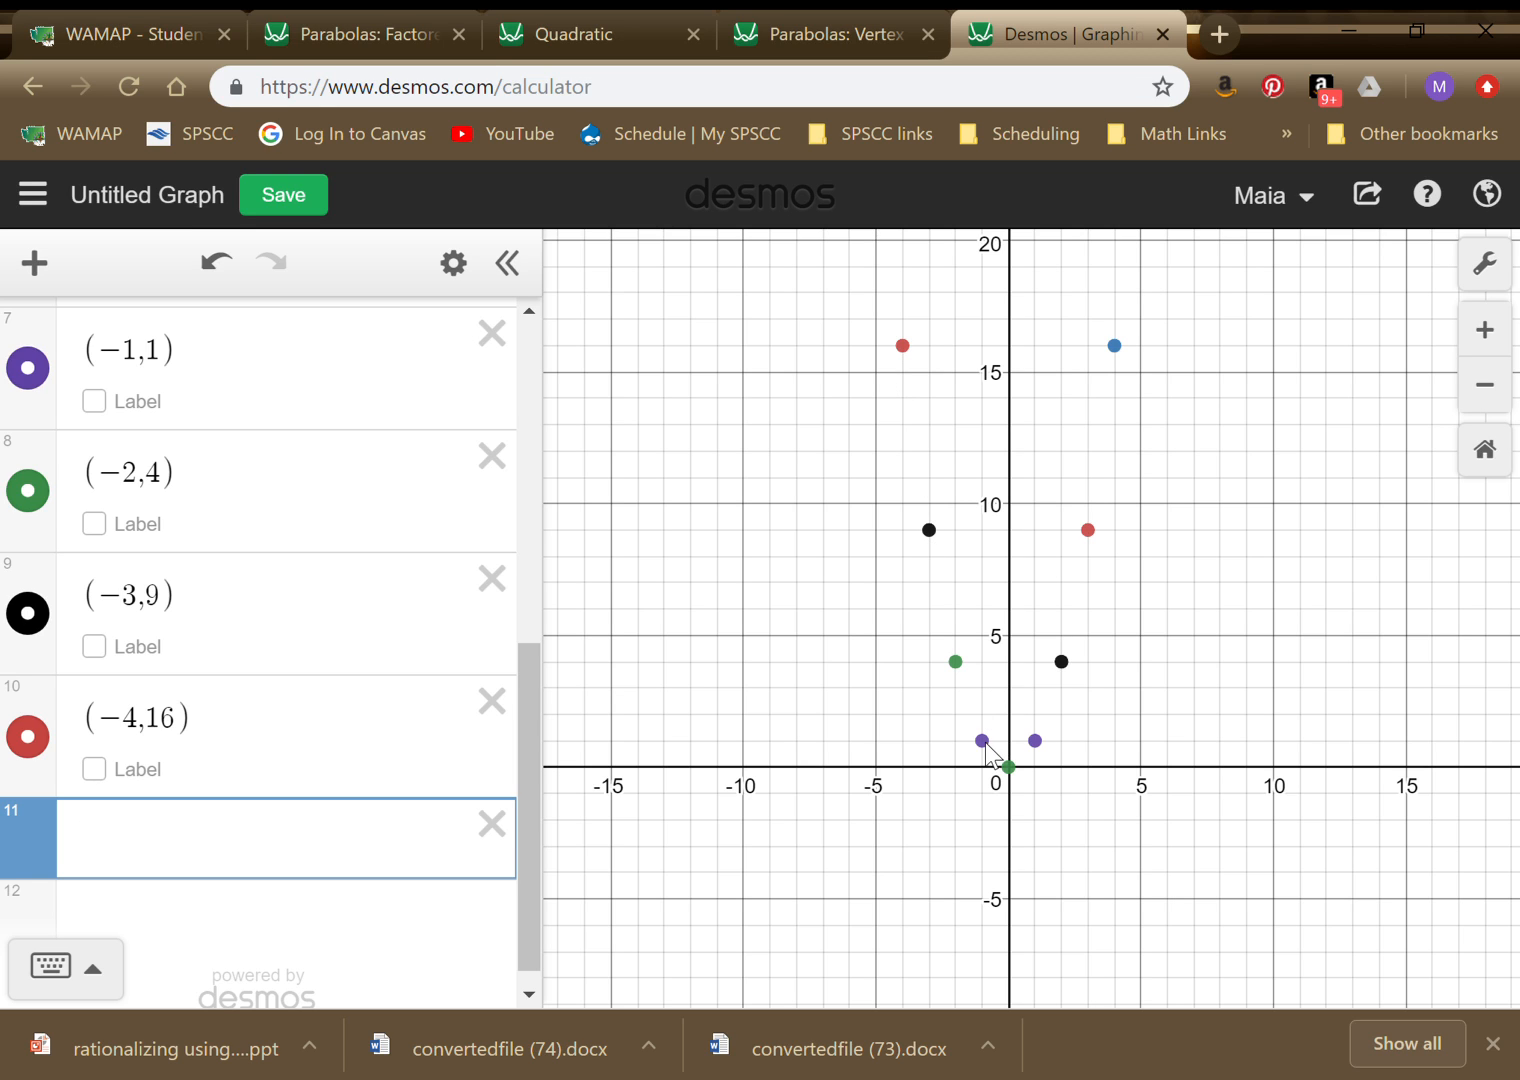
pyautogui.moveTo(1045, 768)
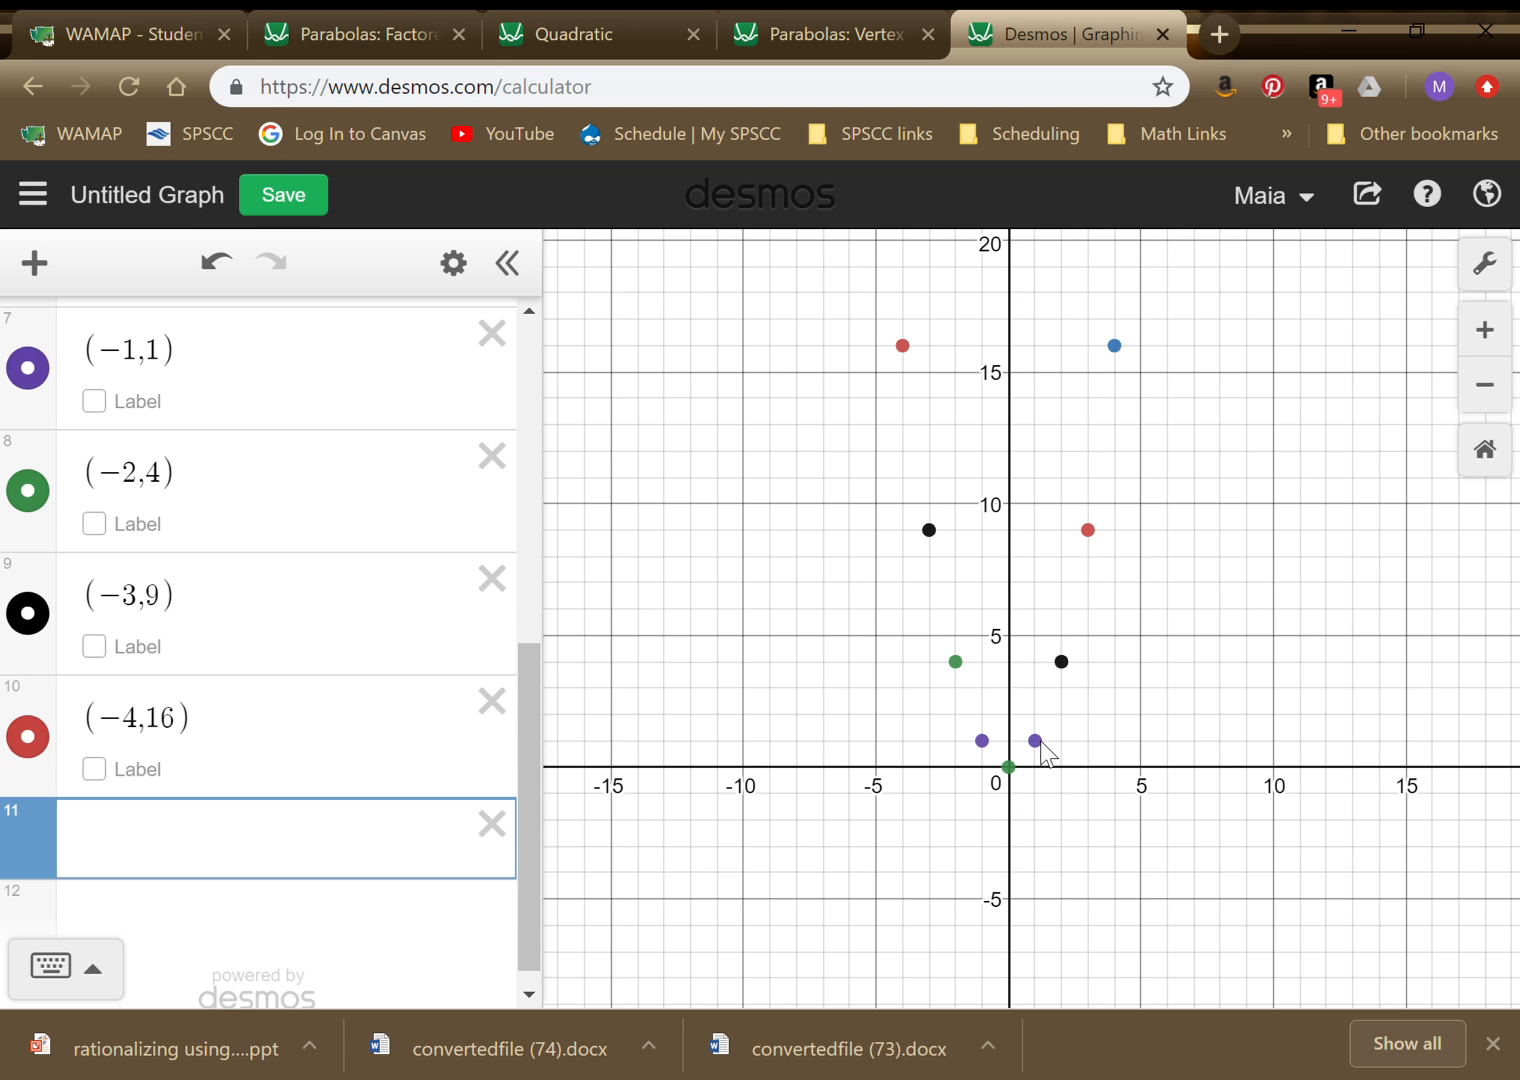
pyautogui.moveTo(1140, 760)
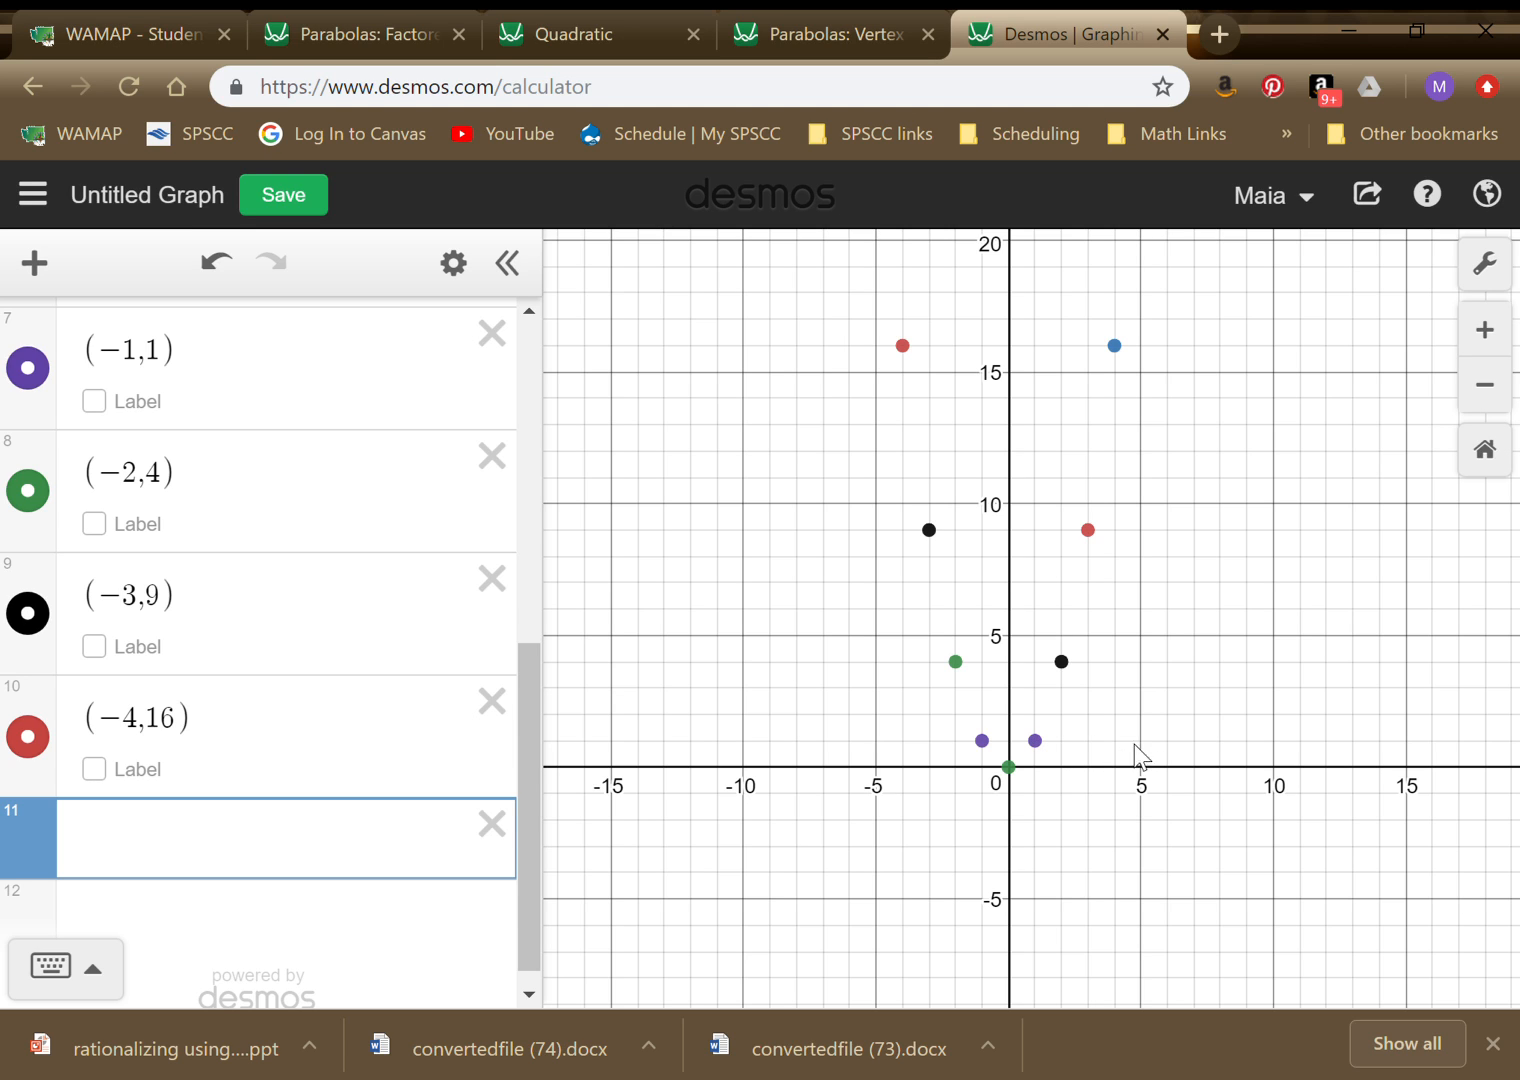
pyautogui.moveTo(805, 903)
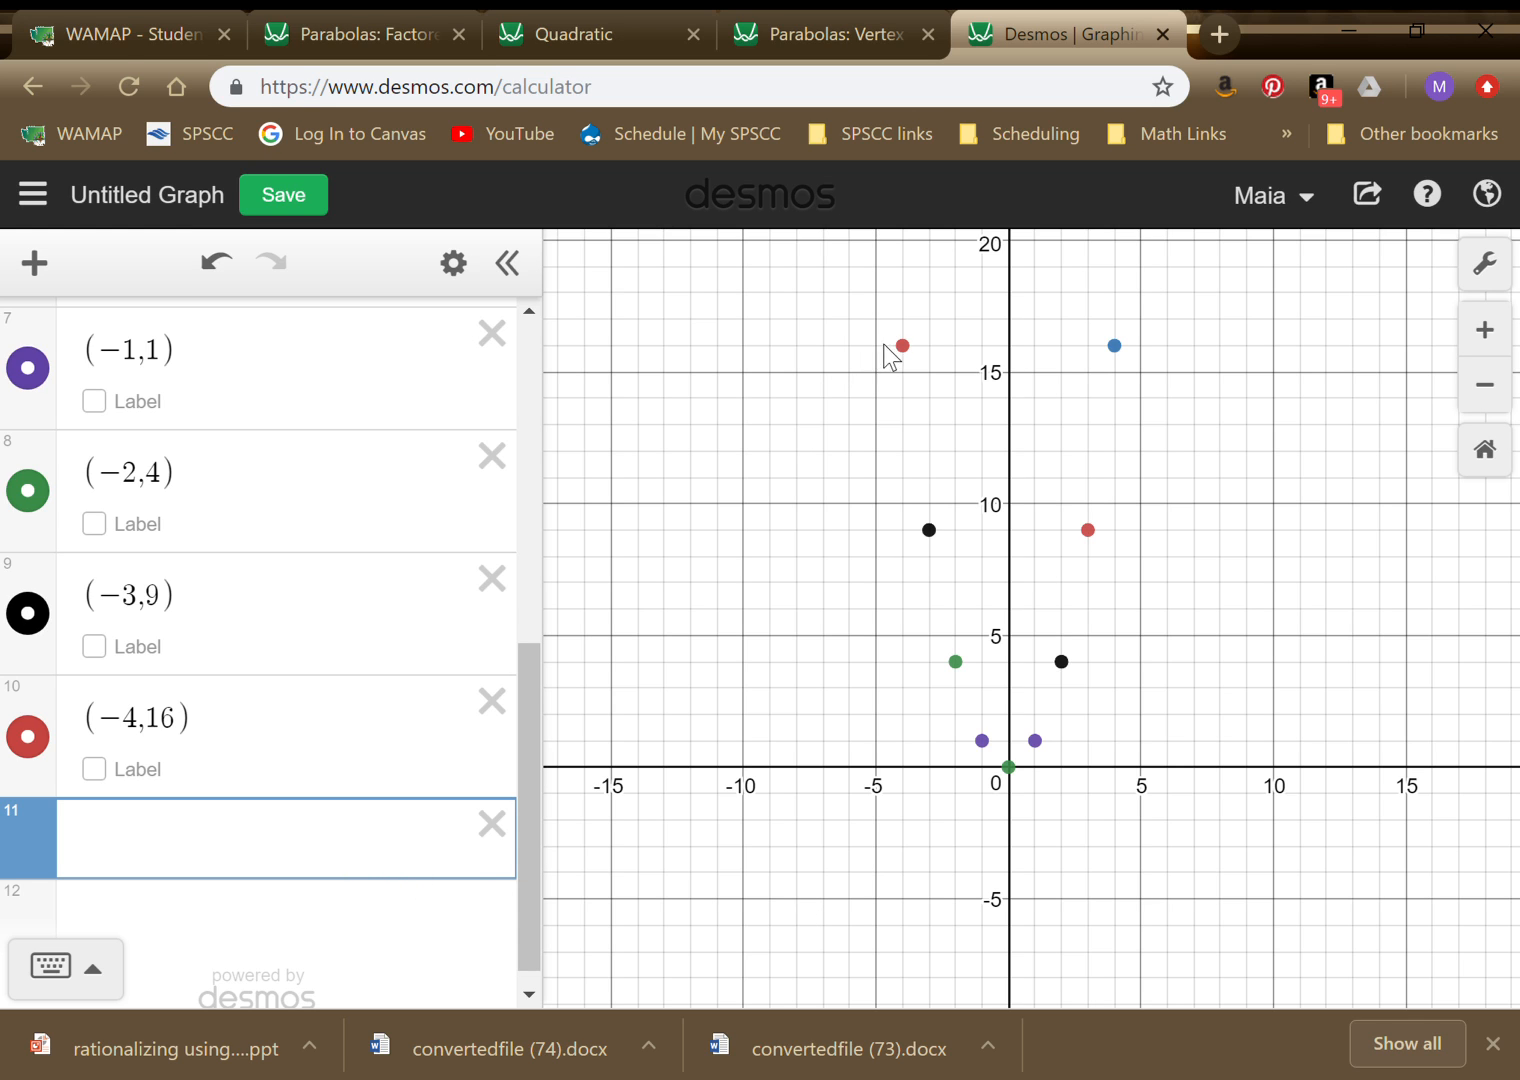
pyautogui.moveTo(592, 787)
pyautogui.write('(')
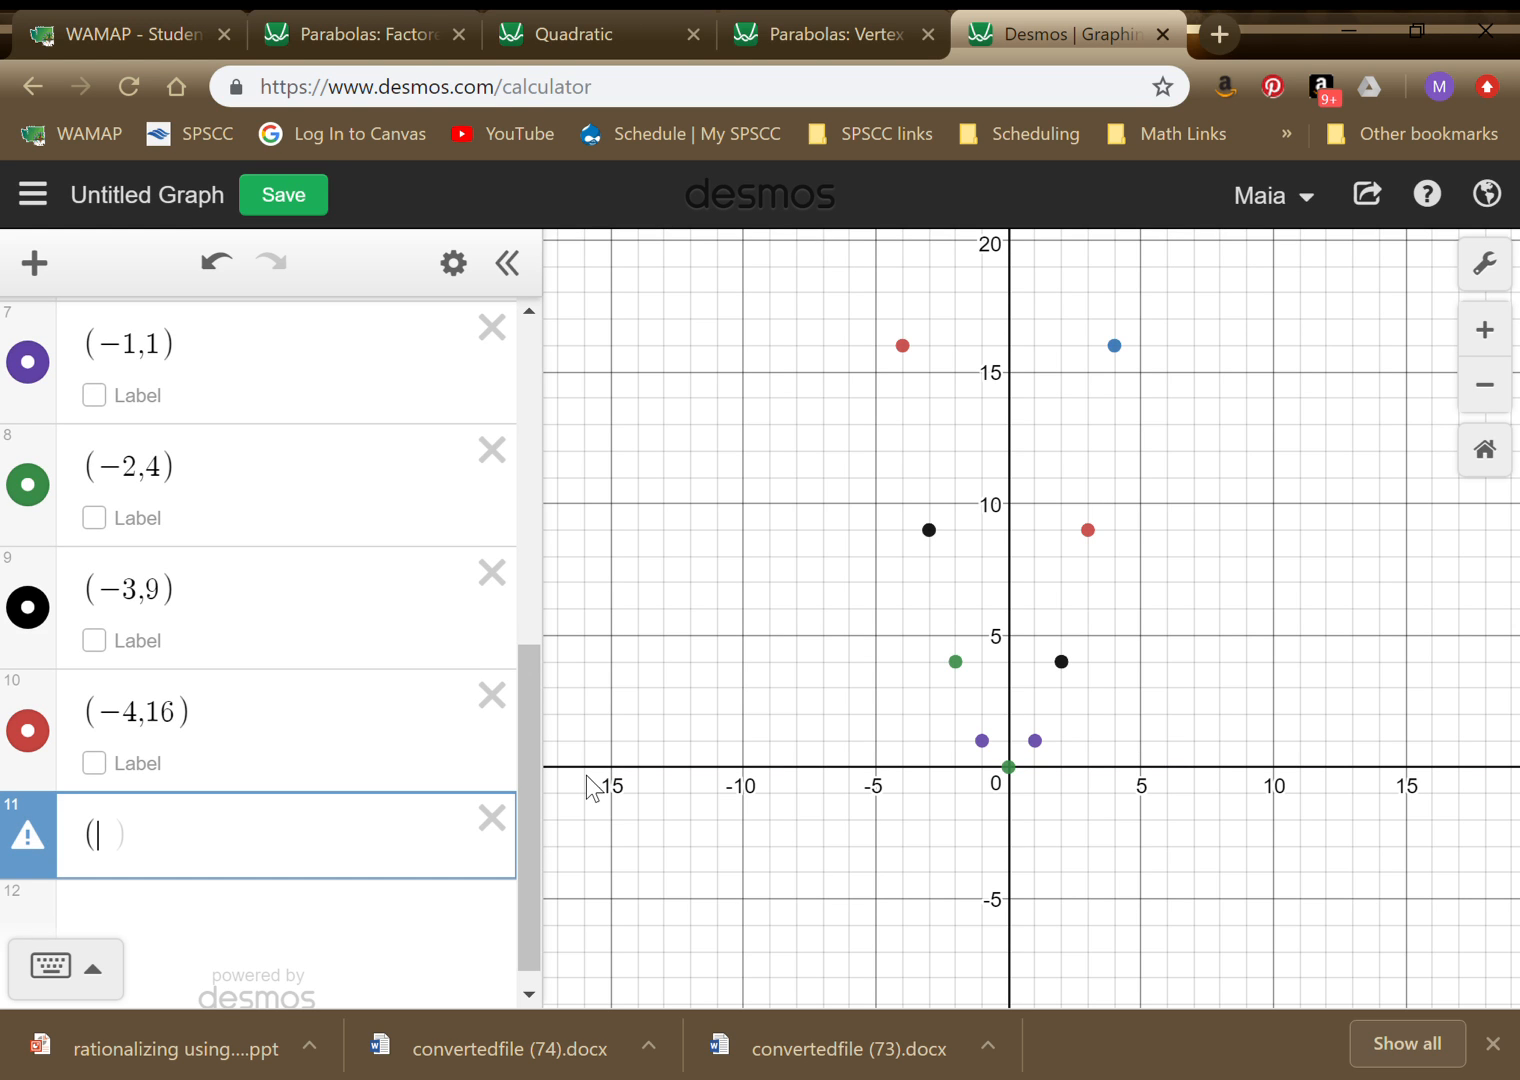
# Plot (1/2, 1/4) and (−1/2, 1/4), and make the y = x² parabola visible.
pyautogui.write('1/2')
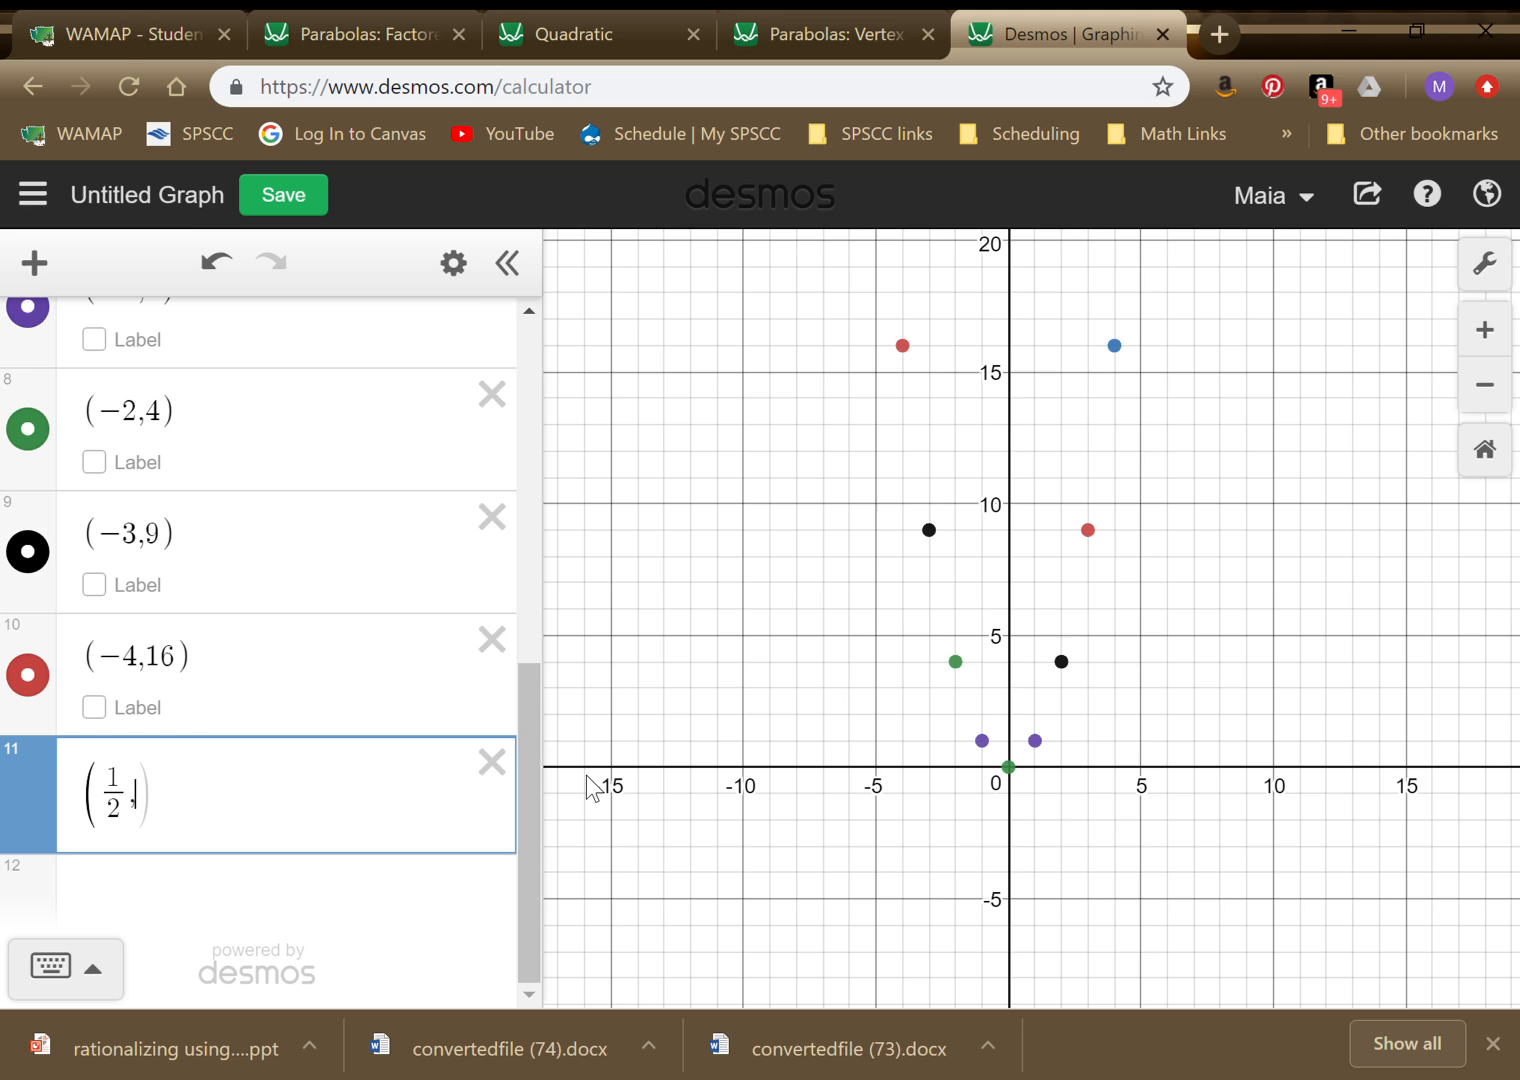
pyautogui.write(',1/4')
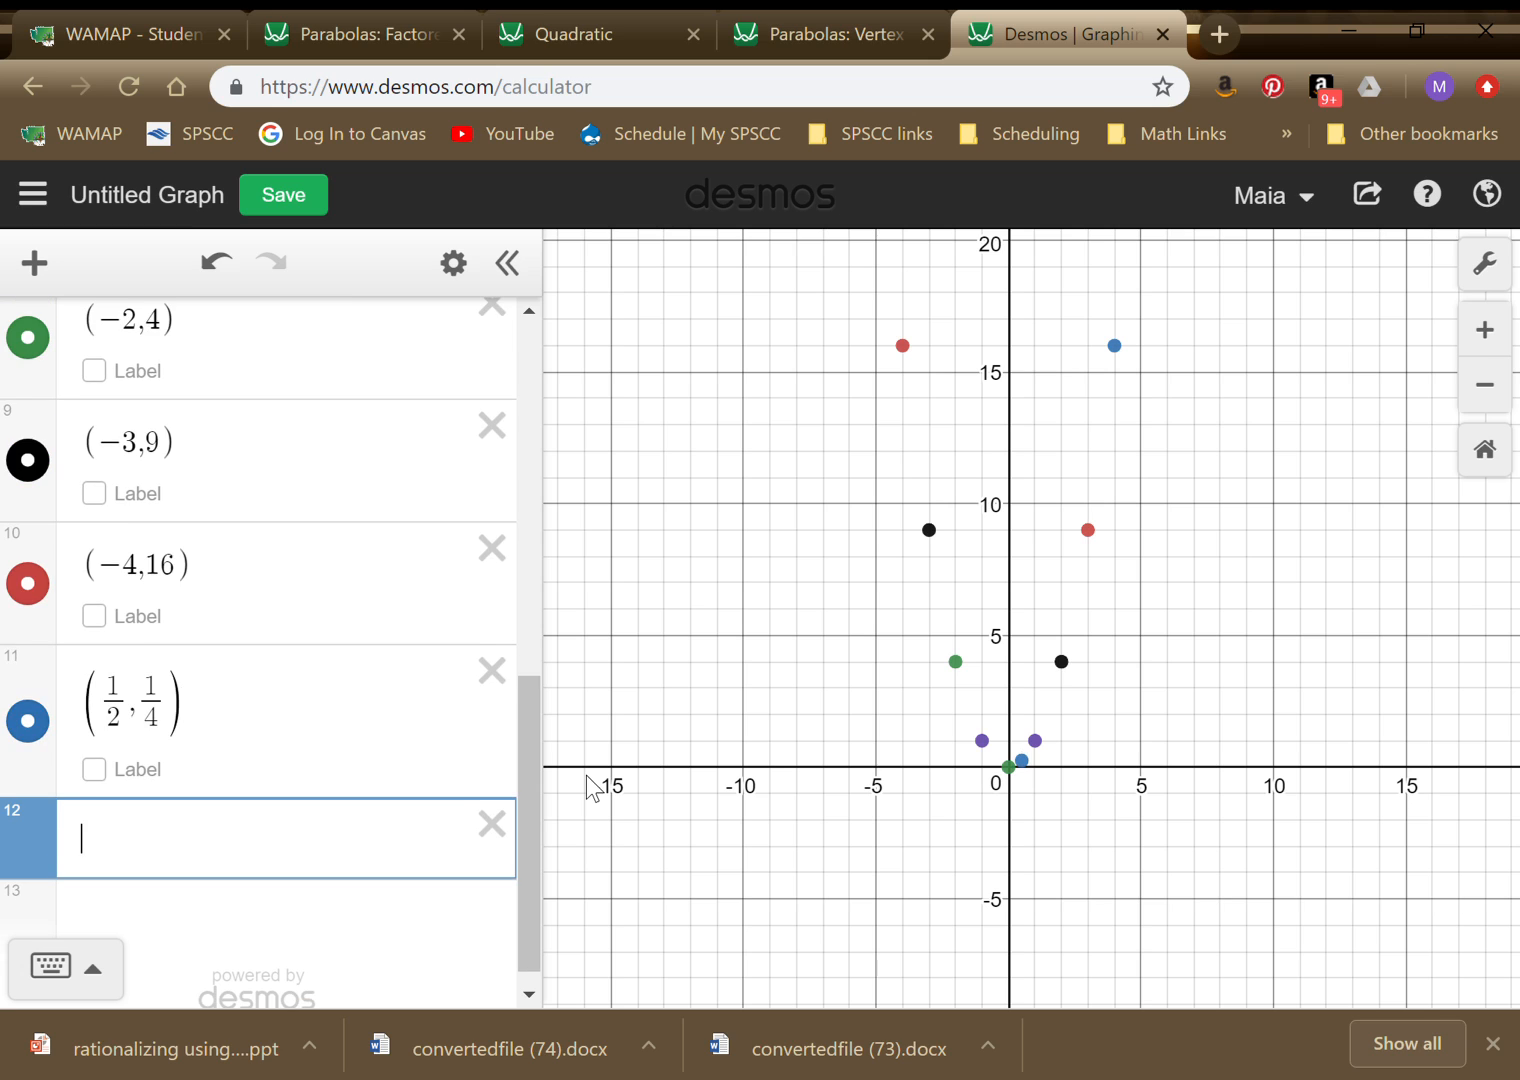
pyautogui.write('(-1')
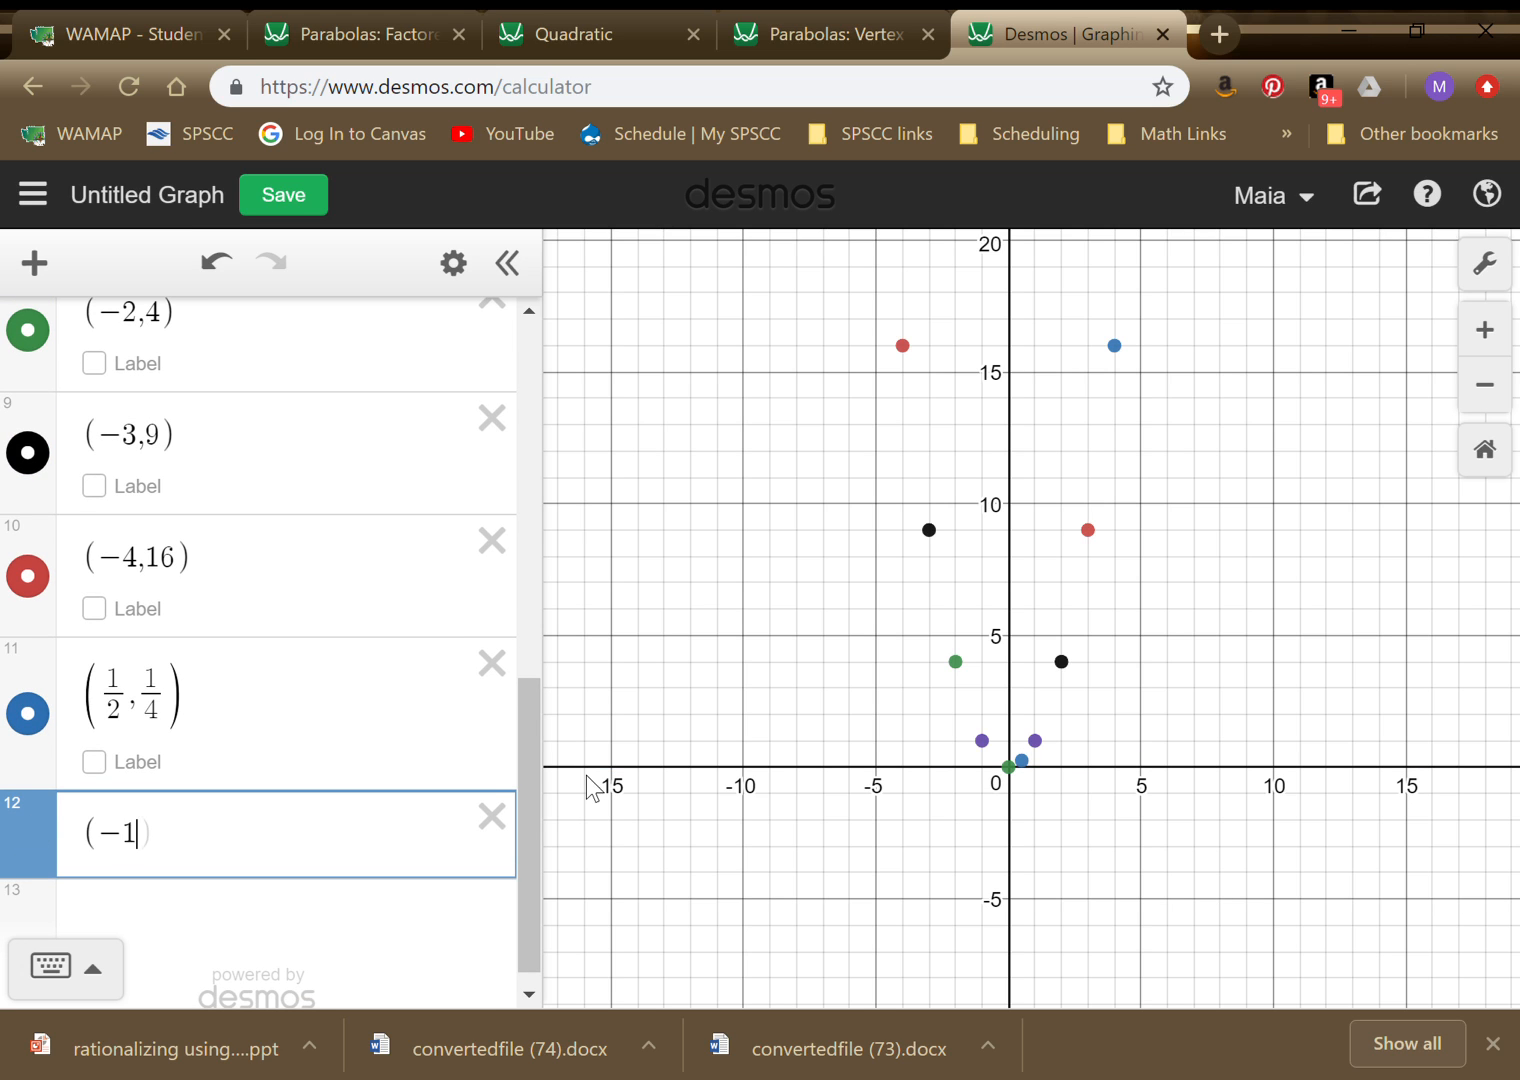
pyautogui.write('/2')
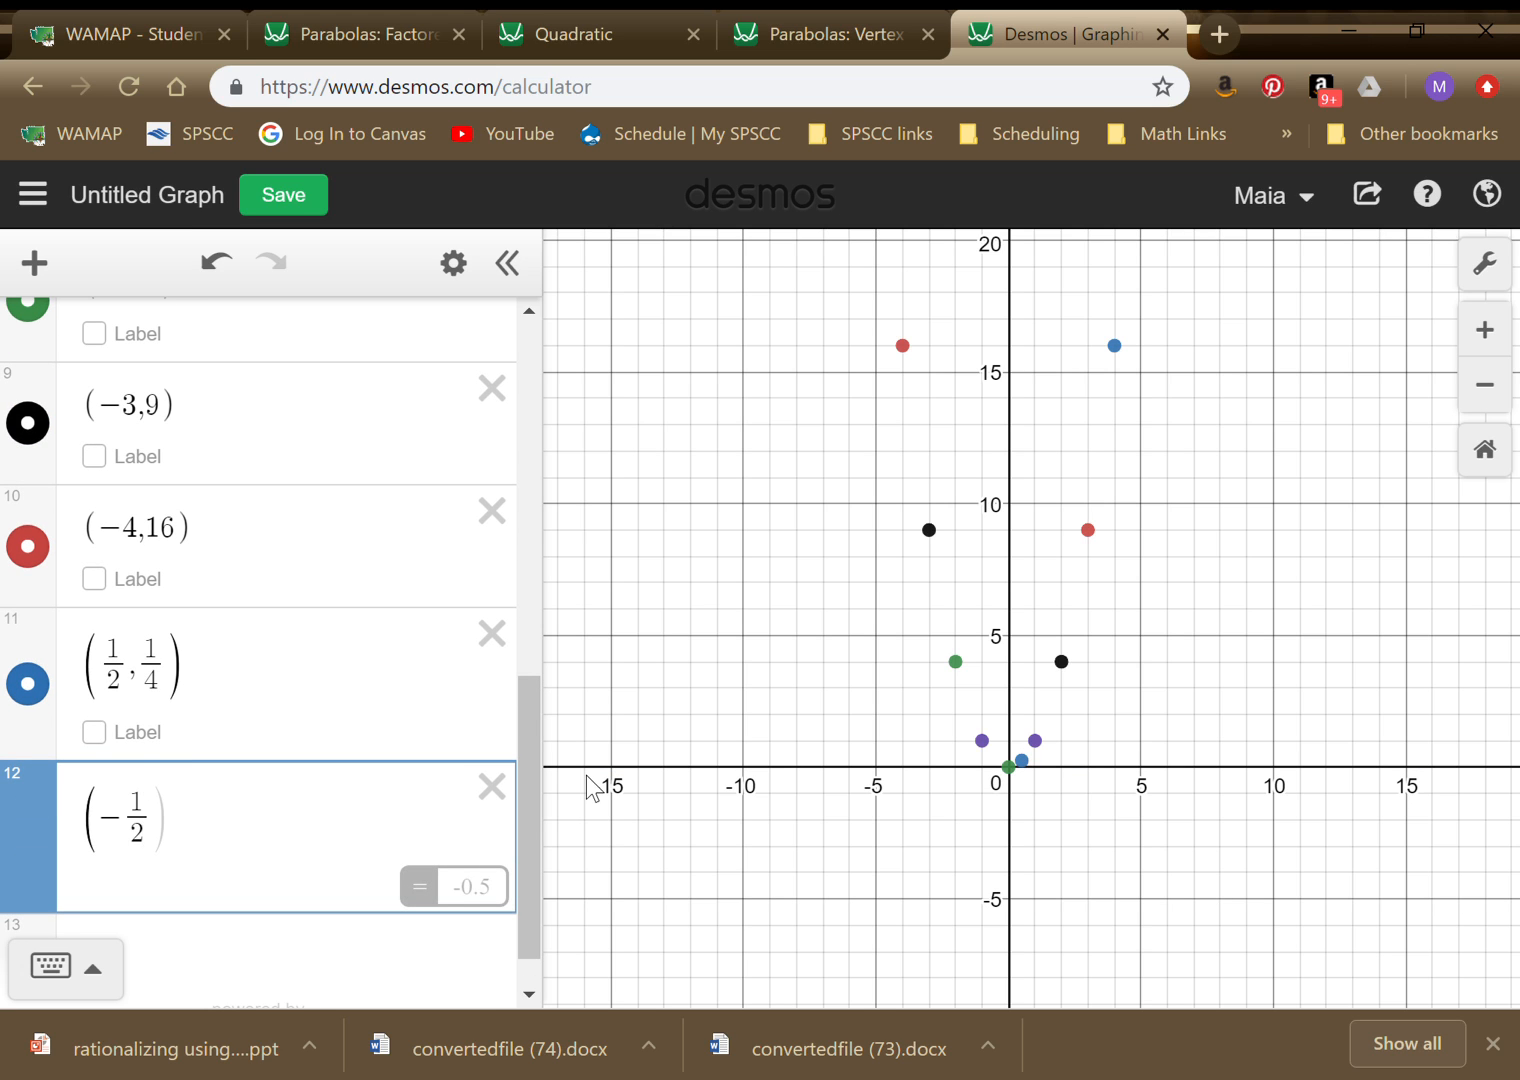
pyautogui.write(',1$')
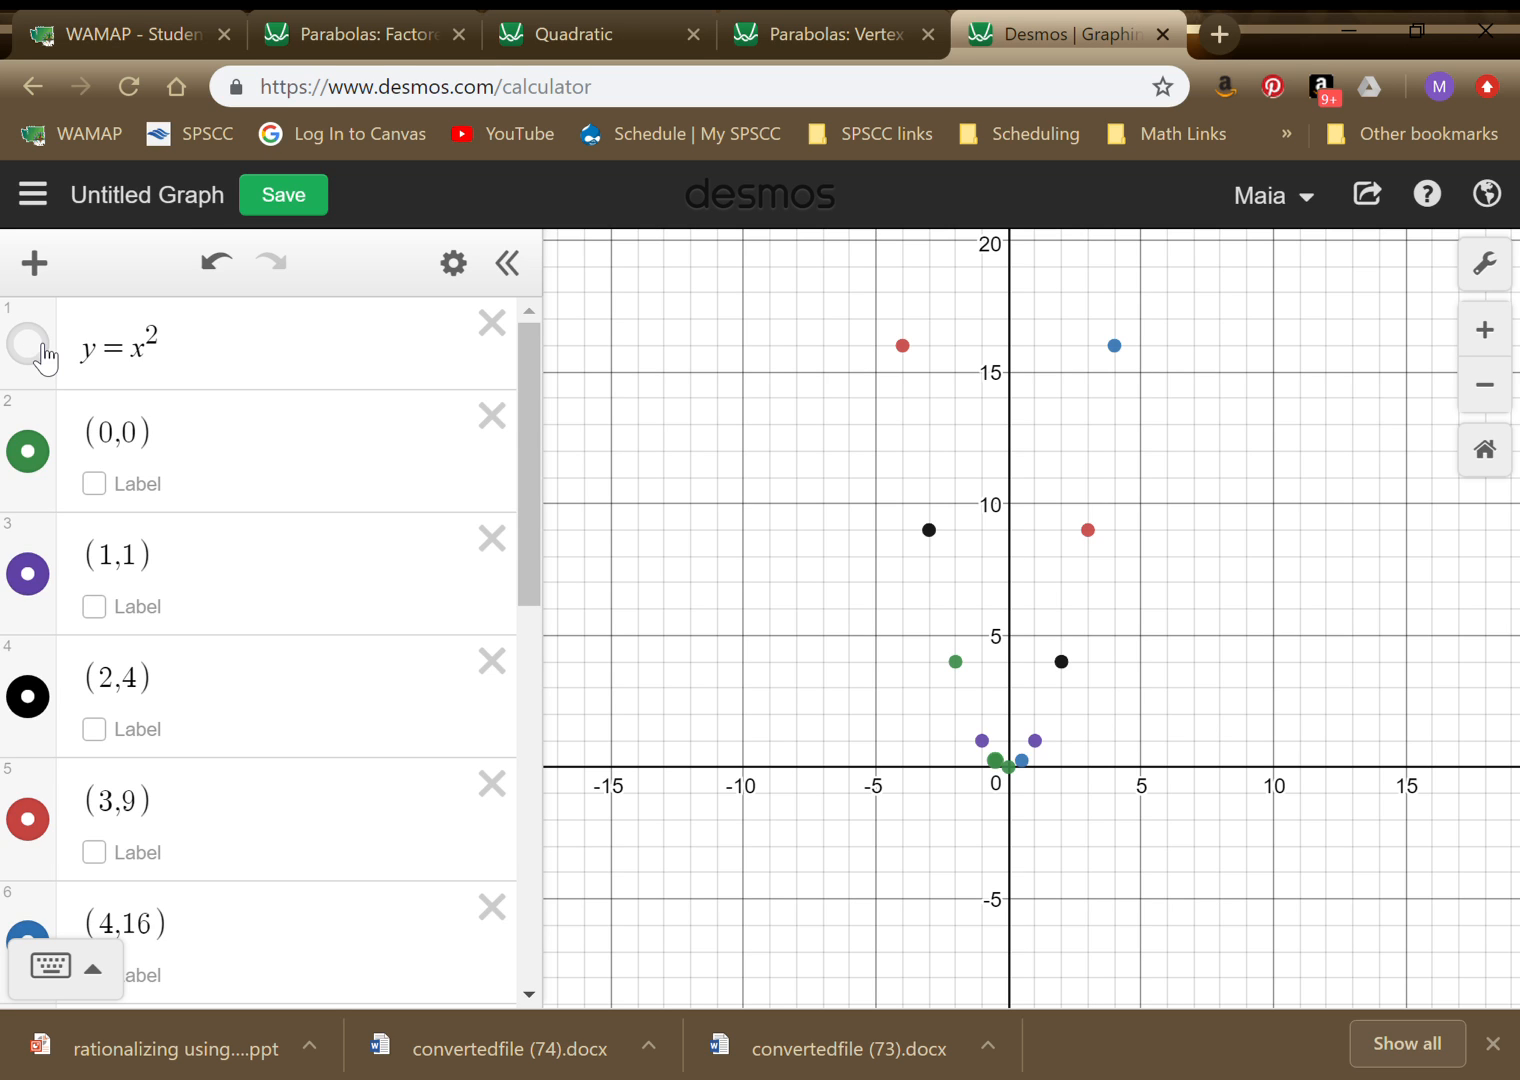
pyautogui.click(28, 344)
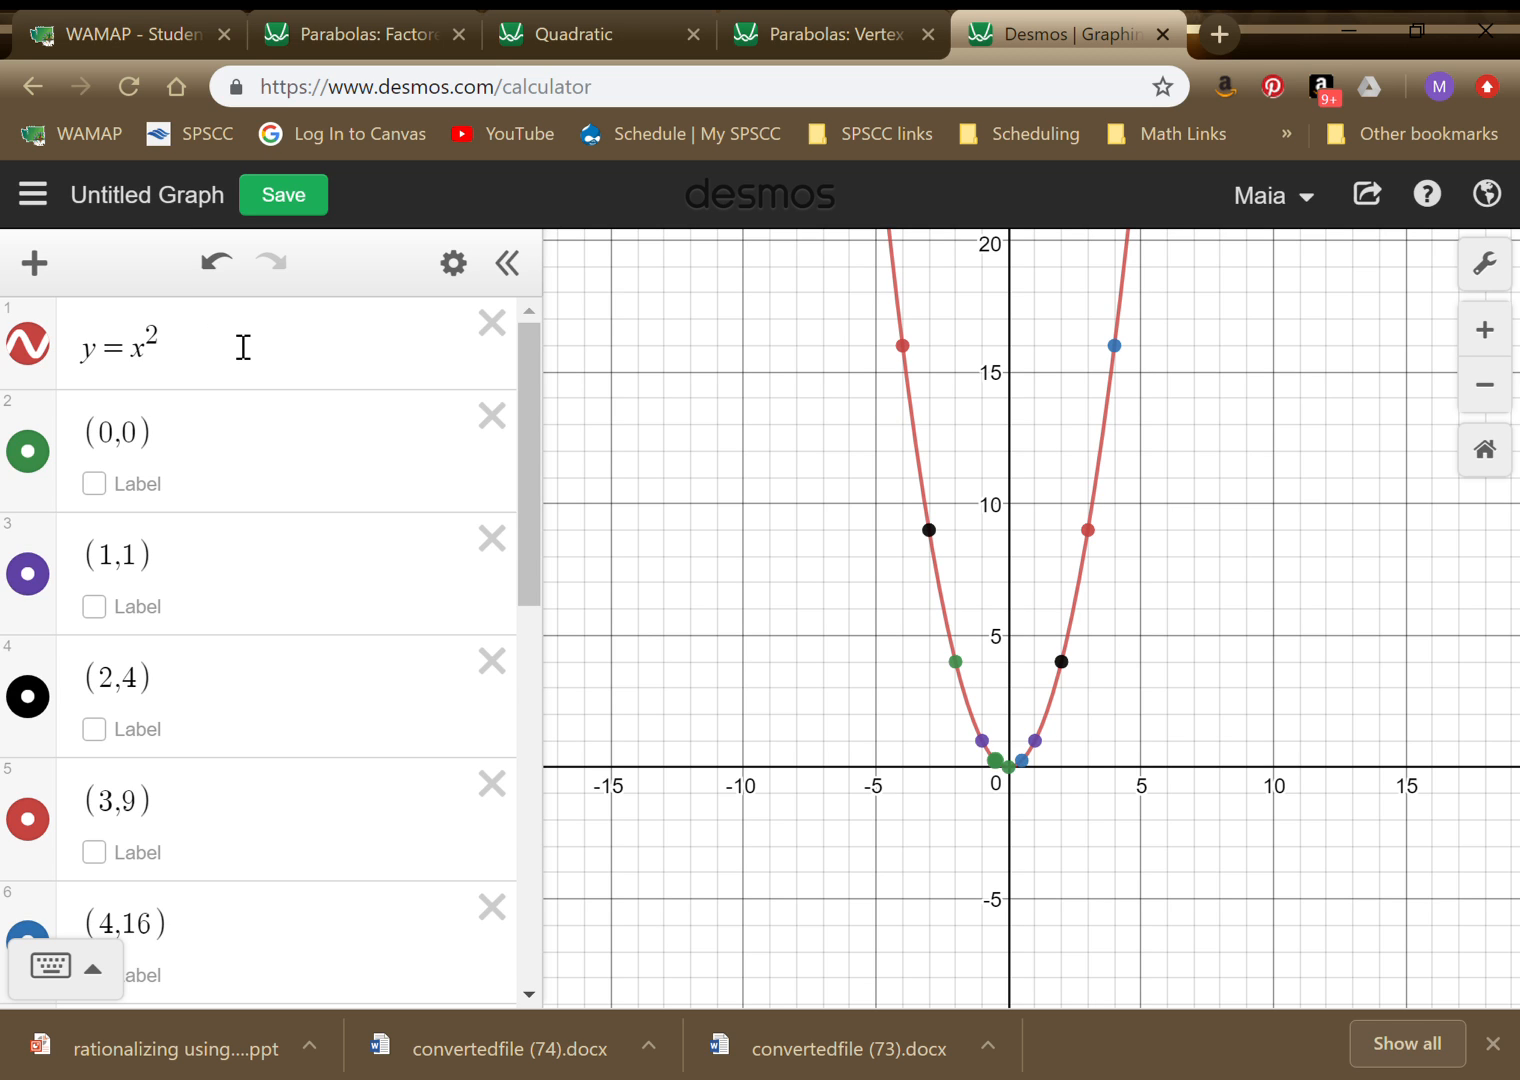
pyautogui.moveTo(912, 290)
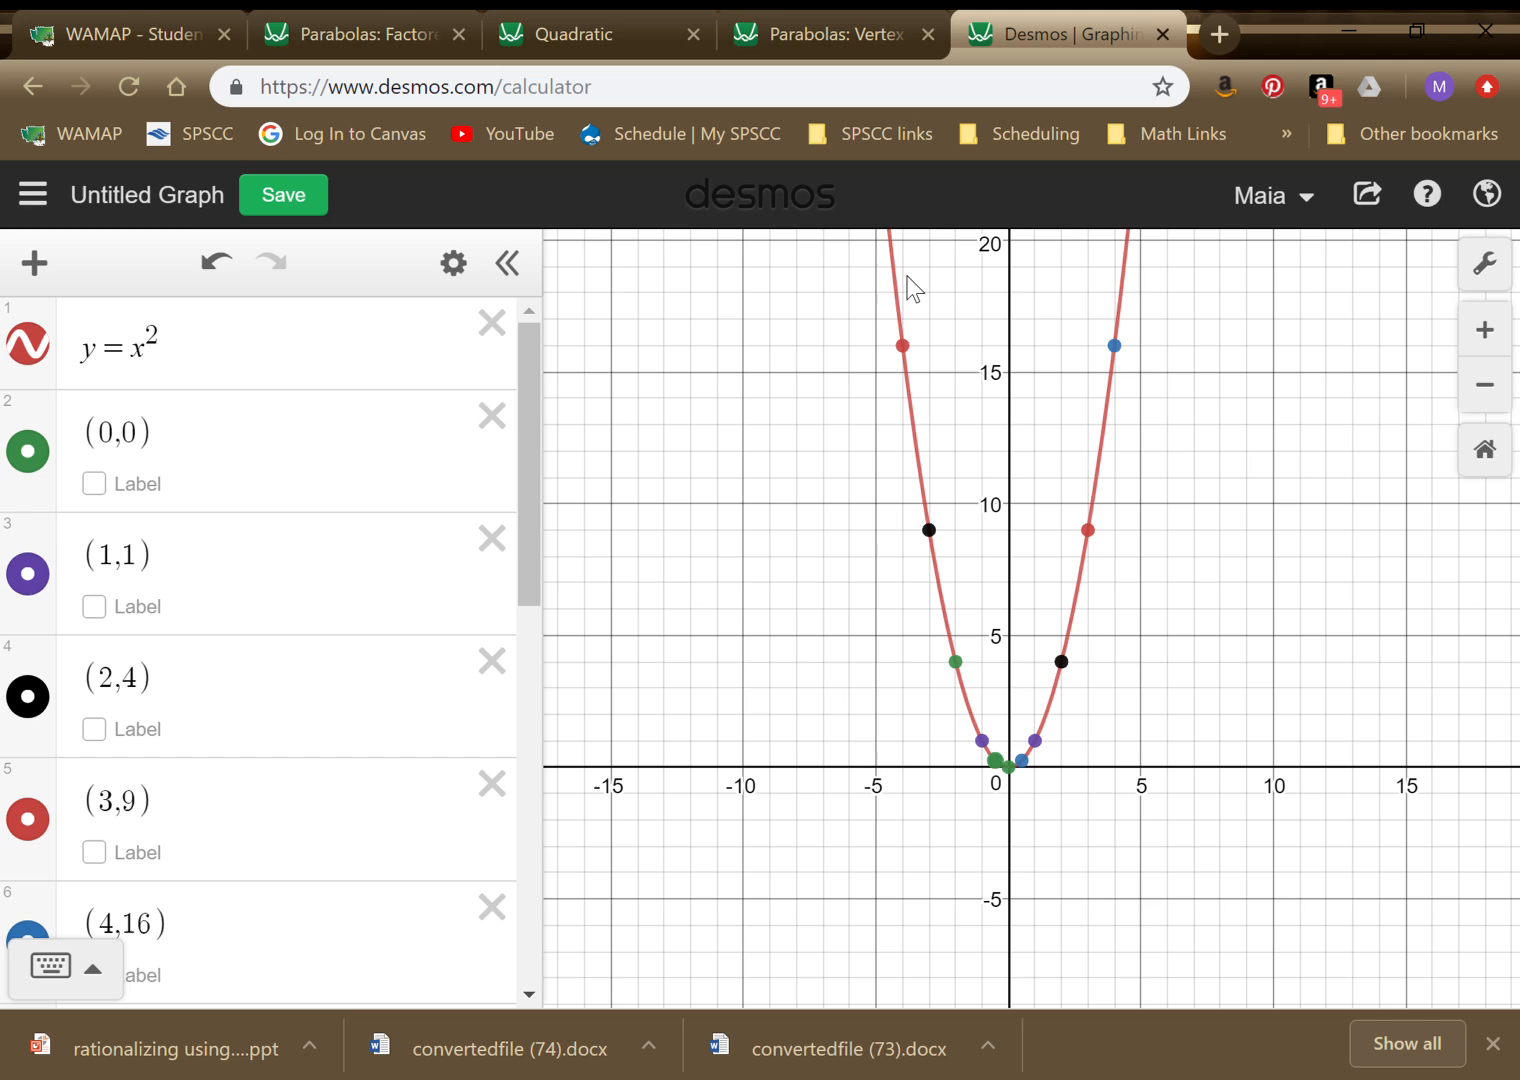
pyautogui.moveTo(925, 450)
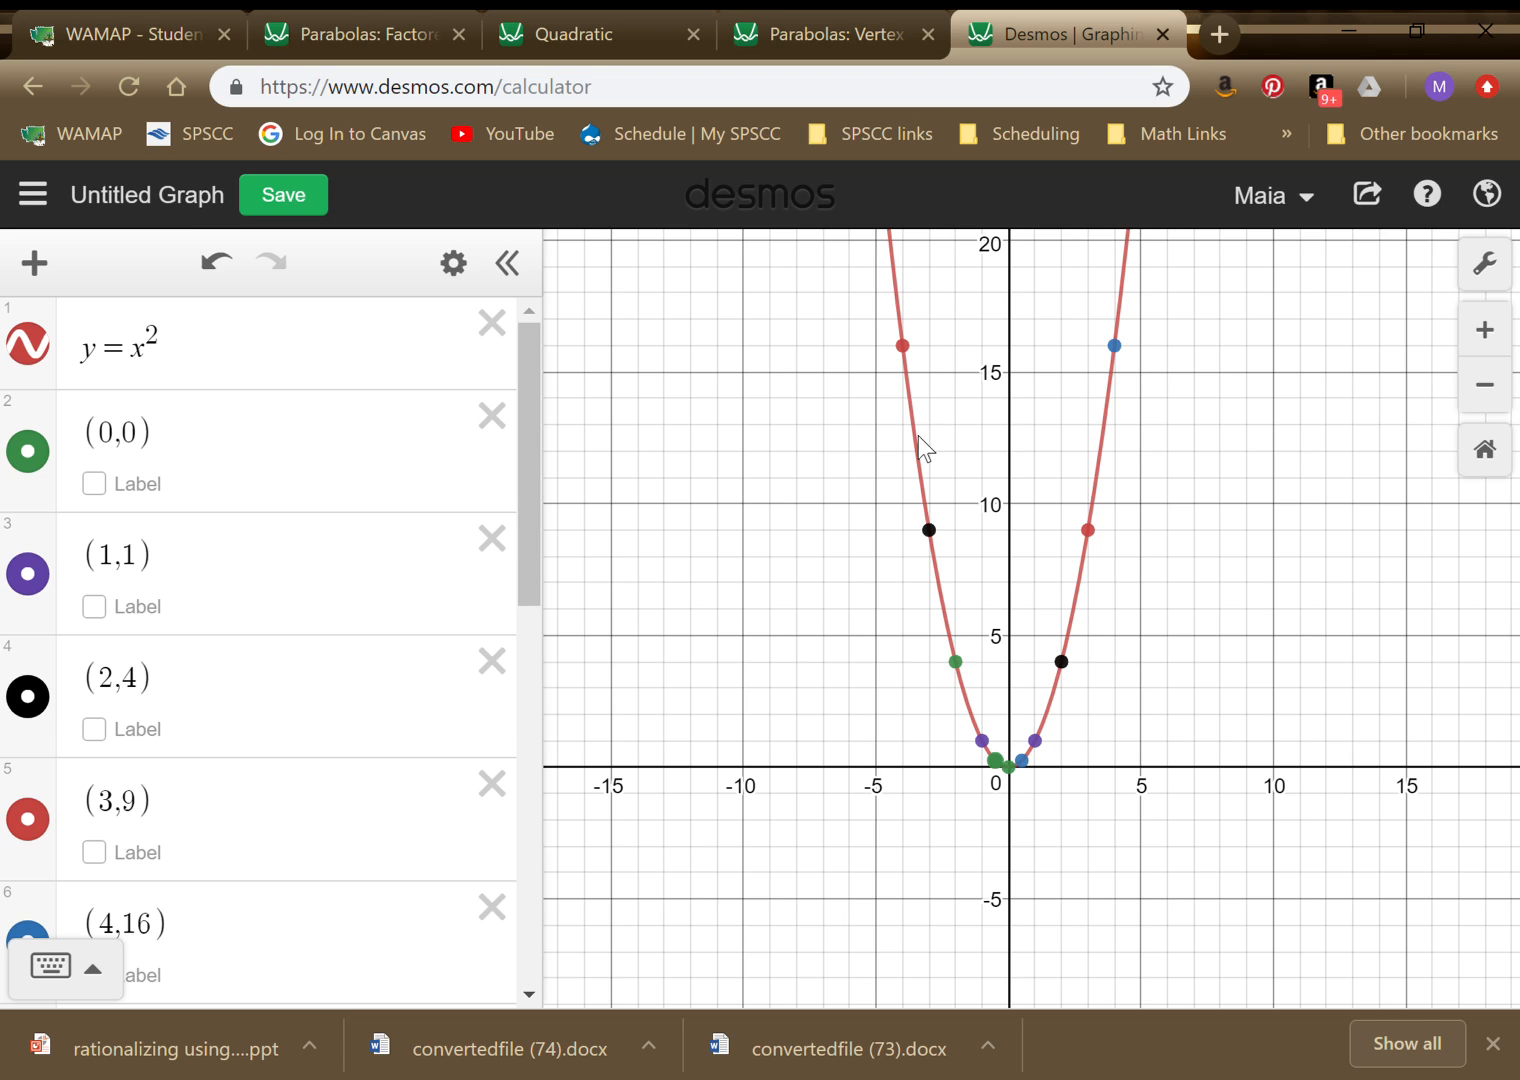
pyautogui.moveTo(1085, 590)
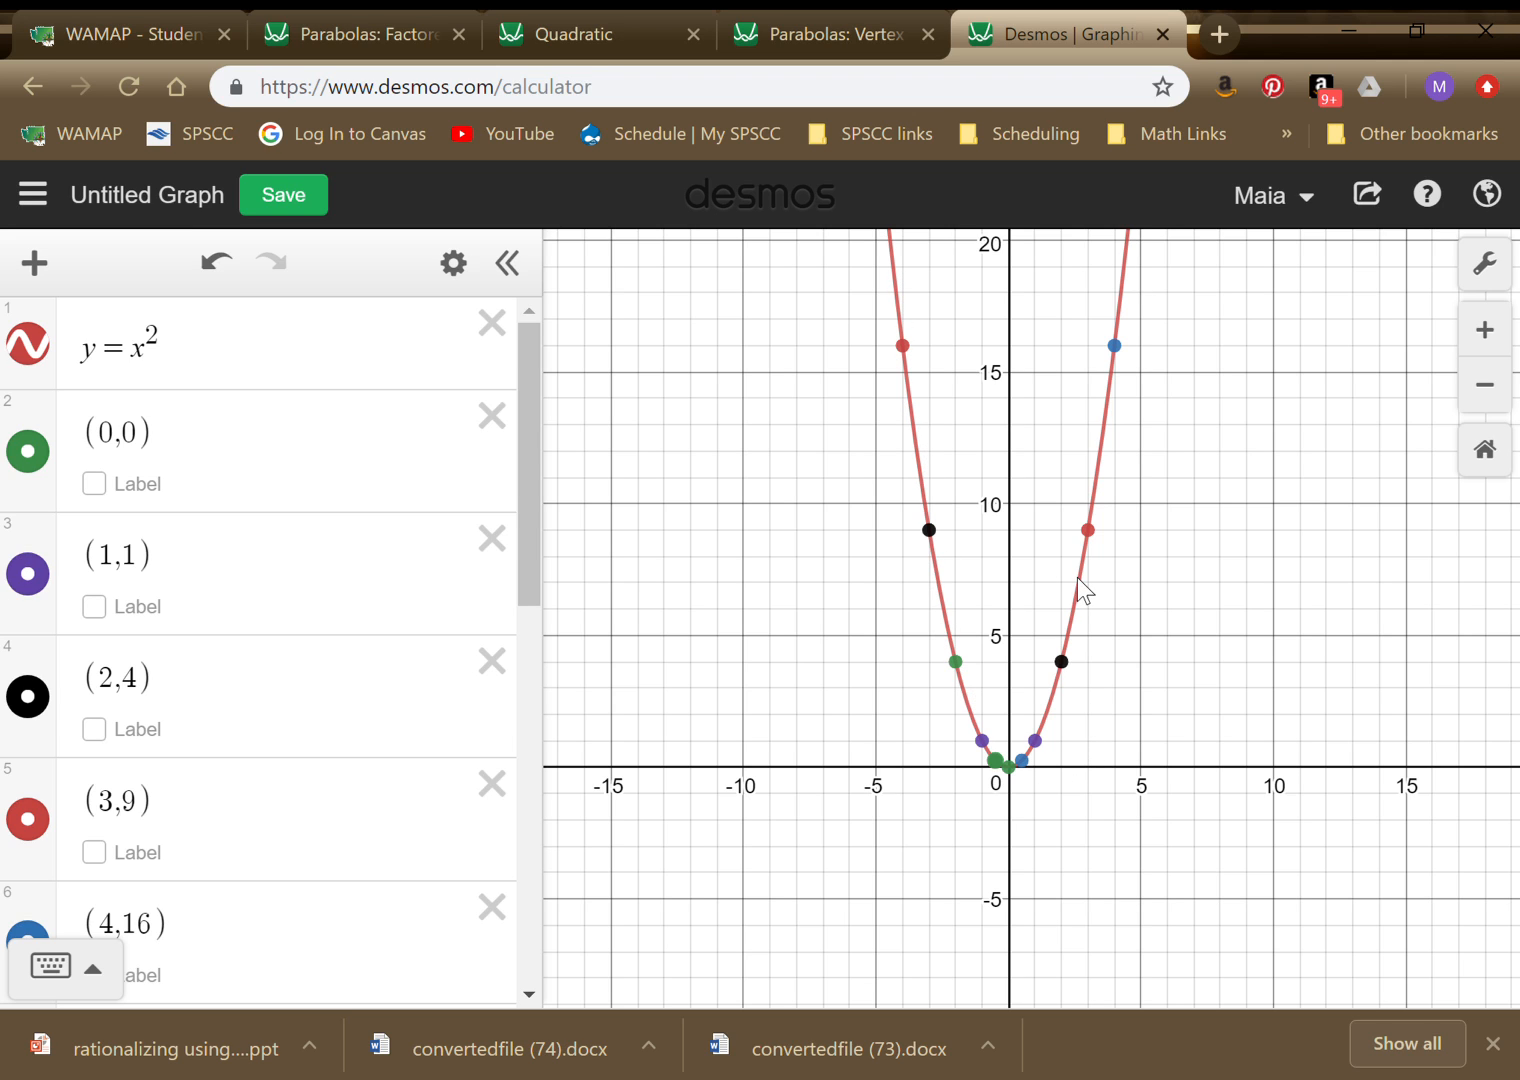
pyautogui.moveTo(980, 765)
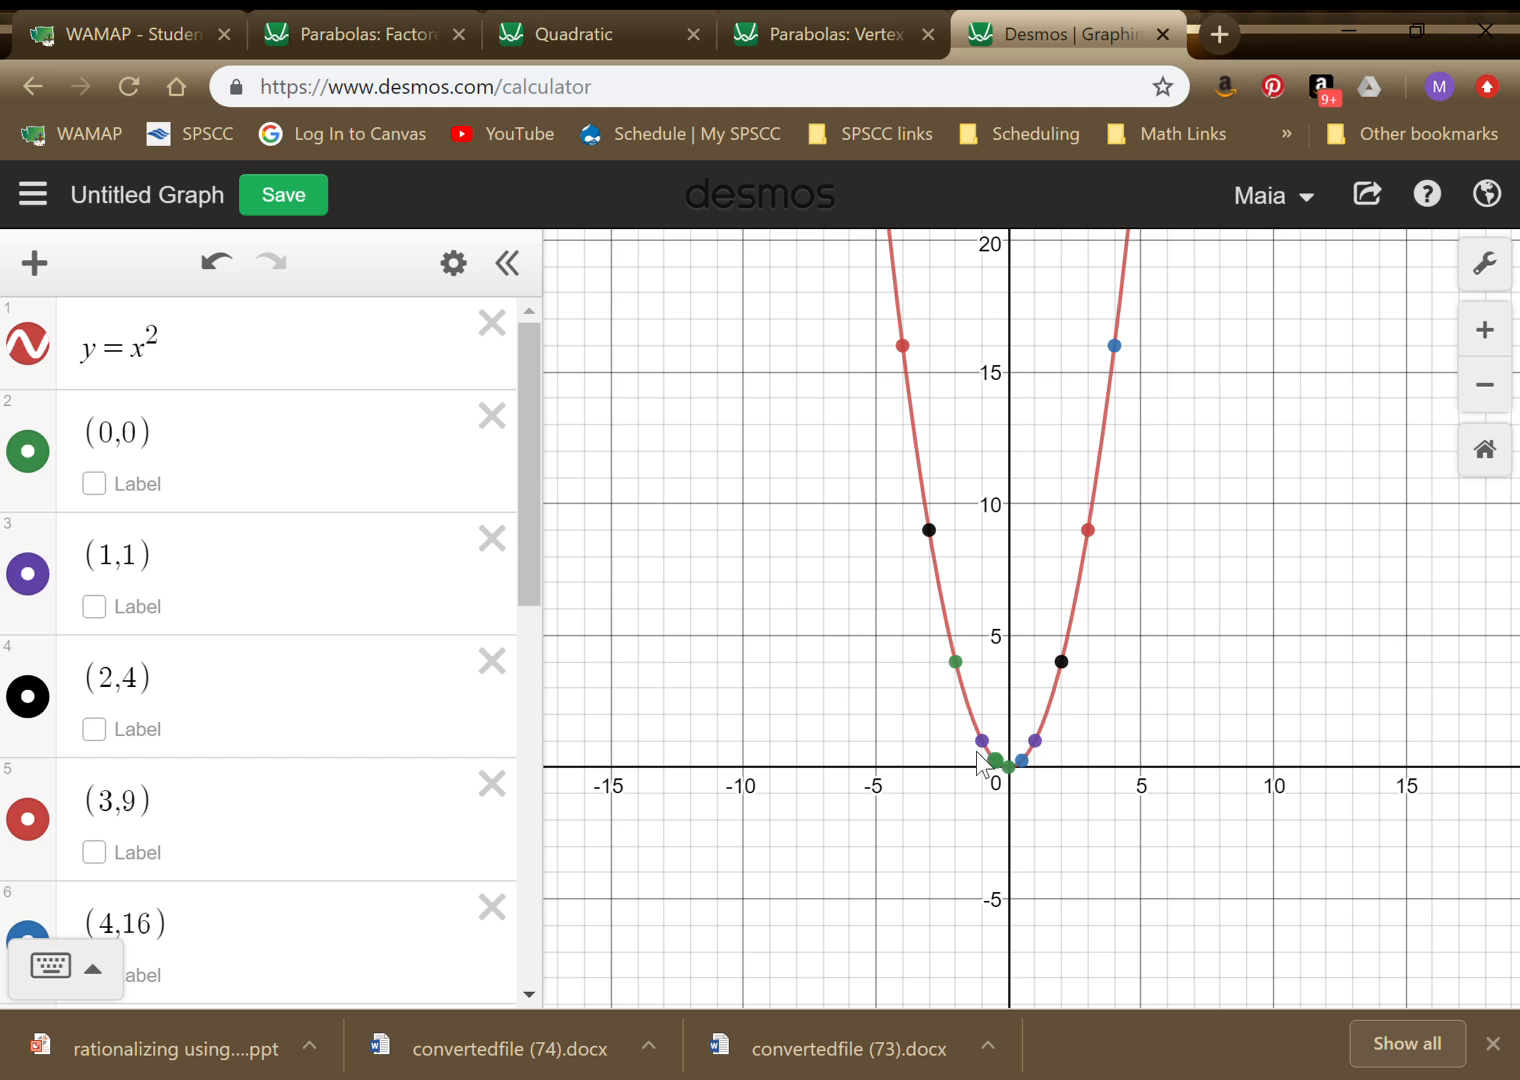
pyautogui.moveTo(951, 665)
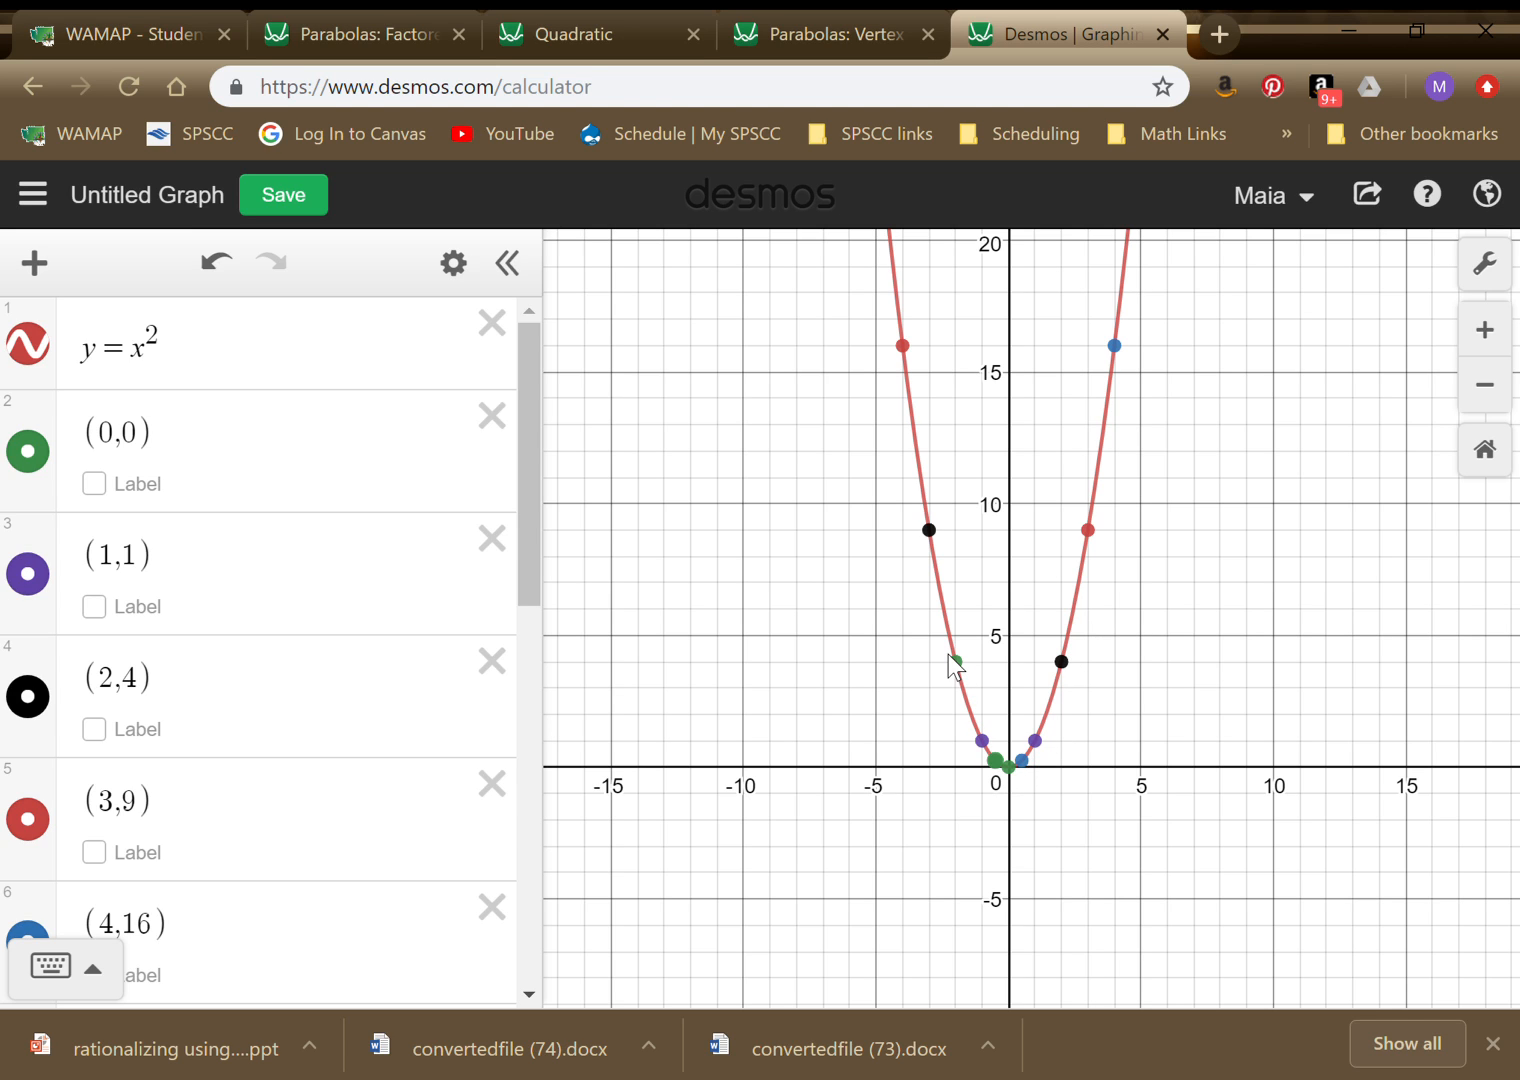